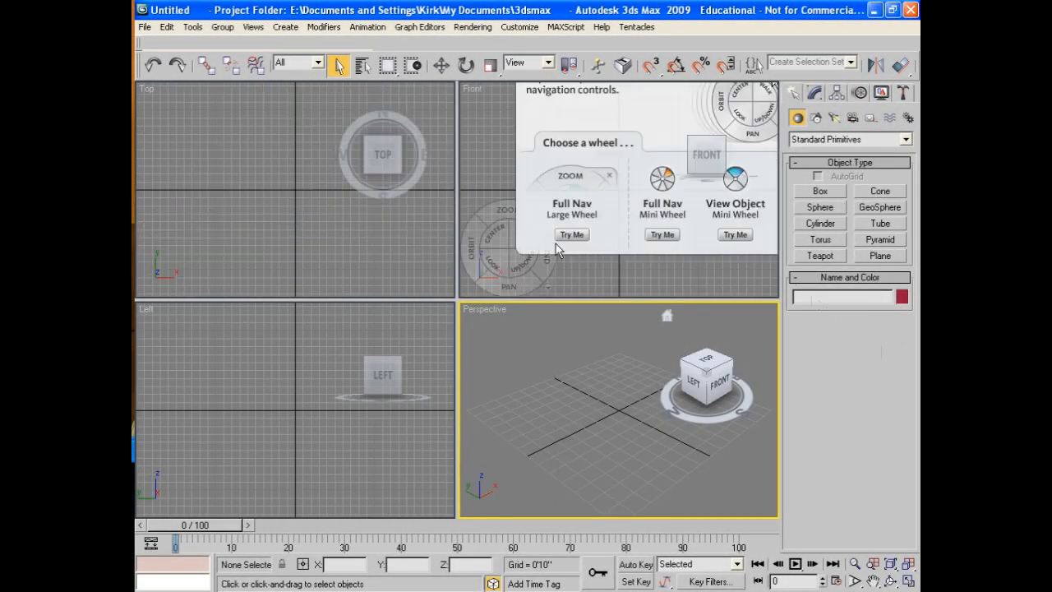
# - Dismiss the navigation-wheel welcome and start a 32-segment sphere at the scene origin
pyautogui.click(610, 175)
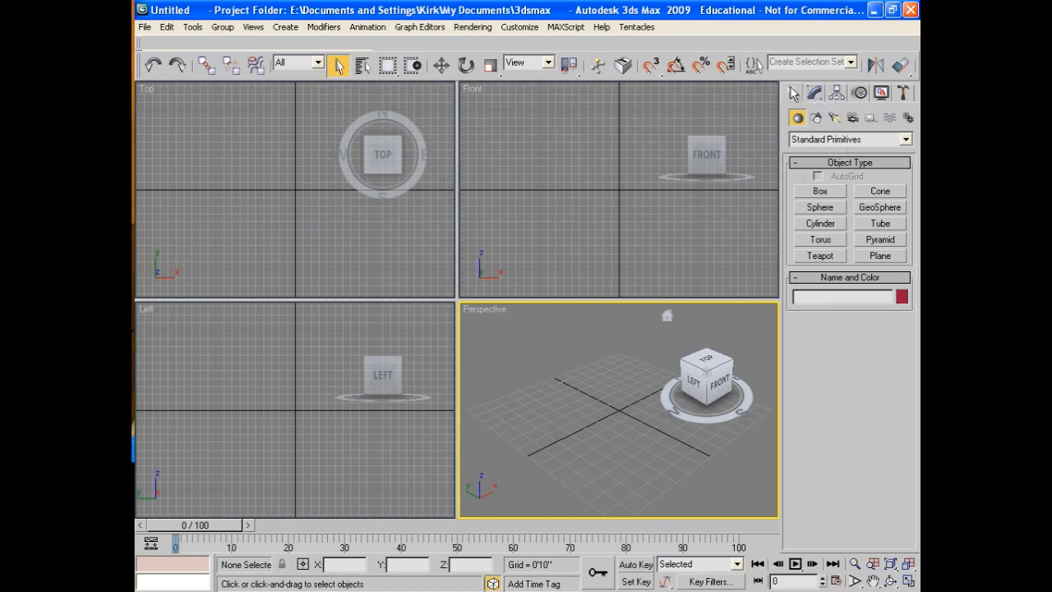
pyautogui.click(818, 207)
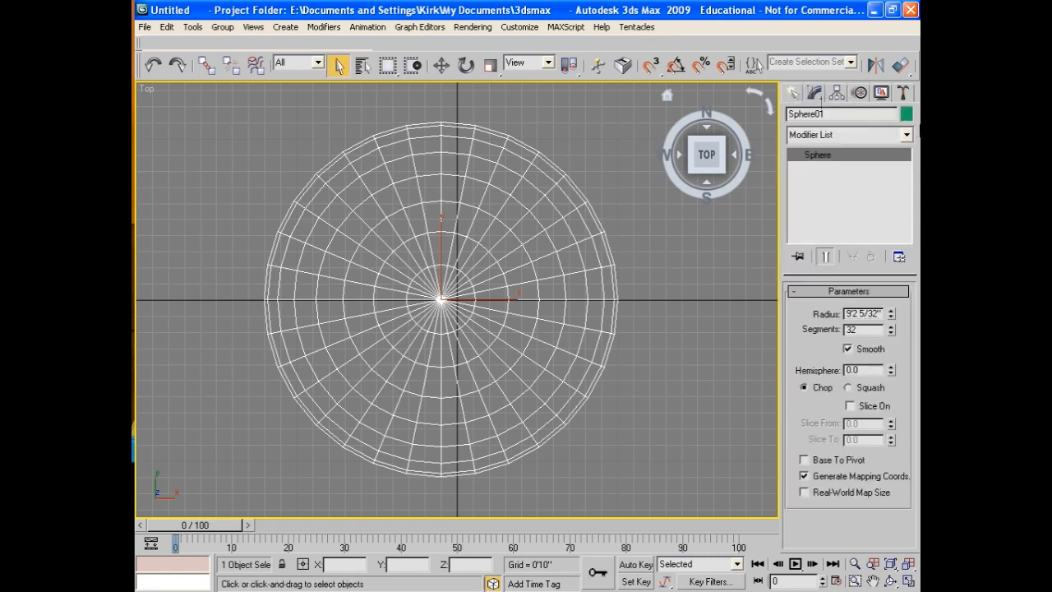
# - Add an Edit Poly modifier to the sphere for edge-level editing
pyautogui.click(848, 135)
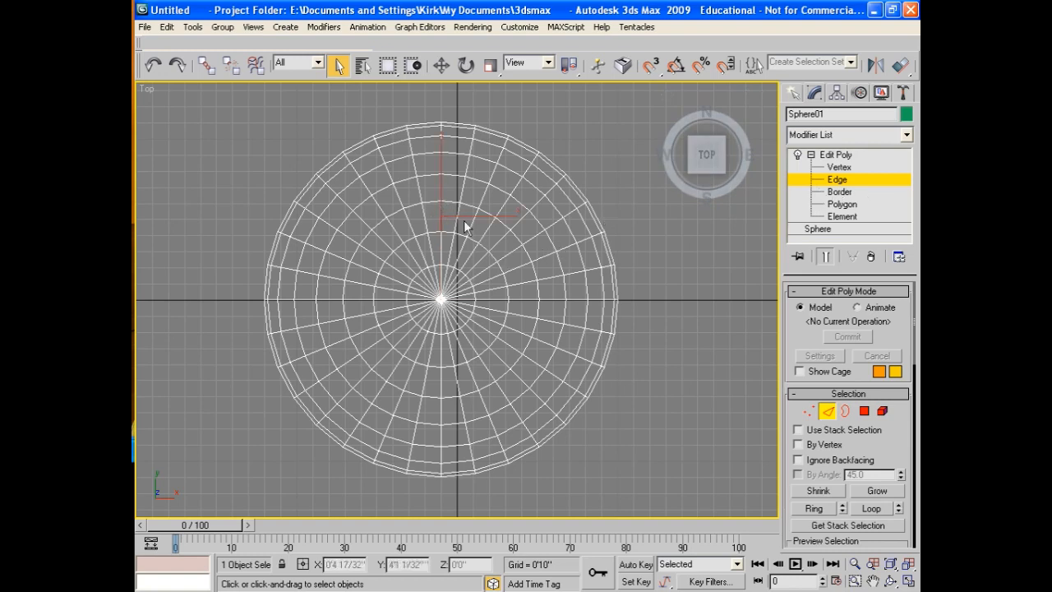
pyautogui.moveTo(474, 201)
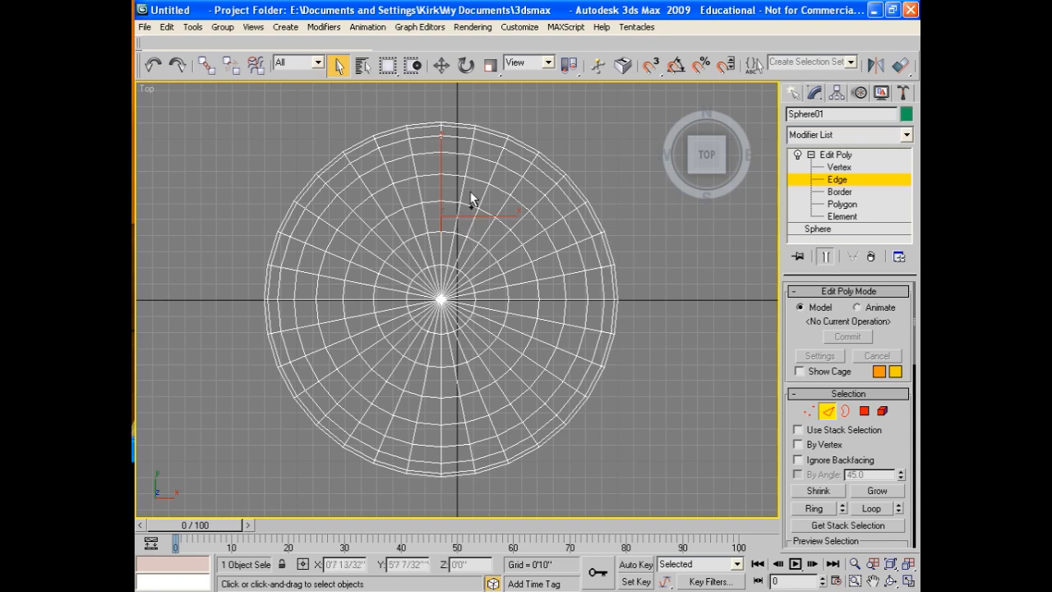
pyautogui.moveTo(513, 220)
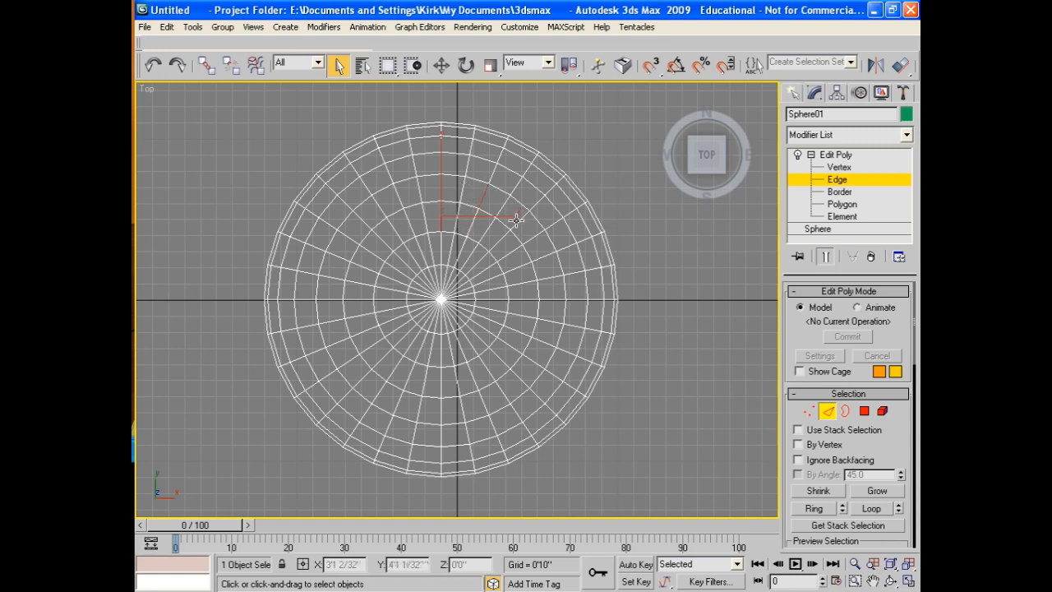
pyautogui.moveTo(540, 281)
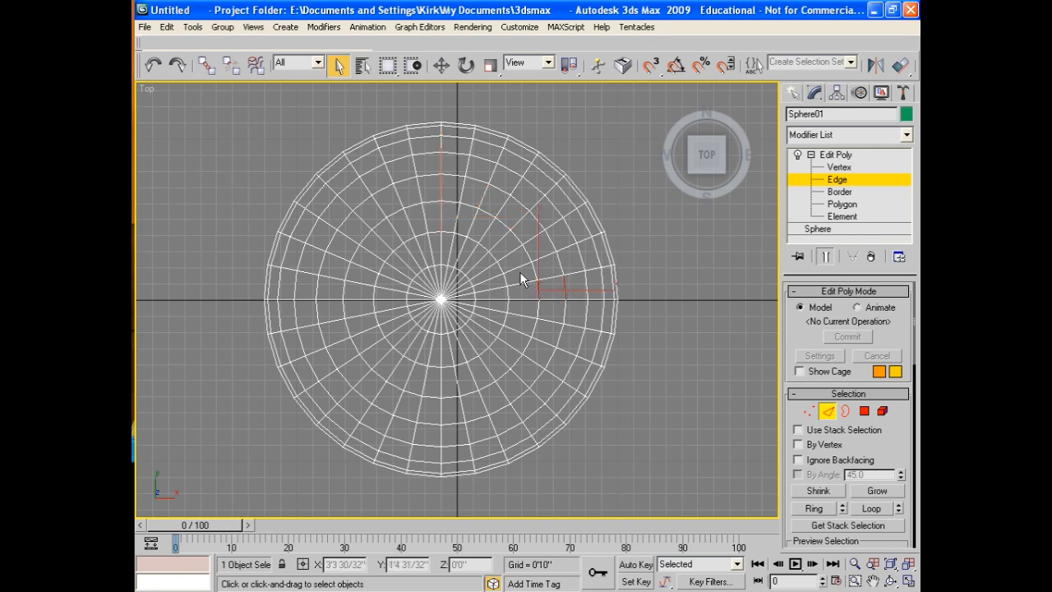
pyautogui.moveTo(480, 179)
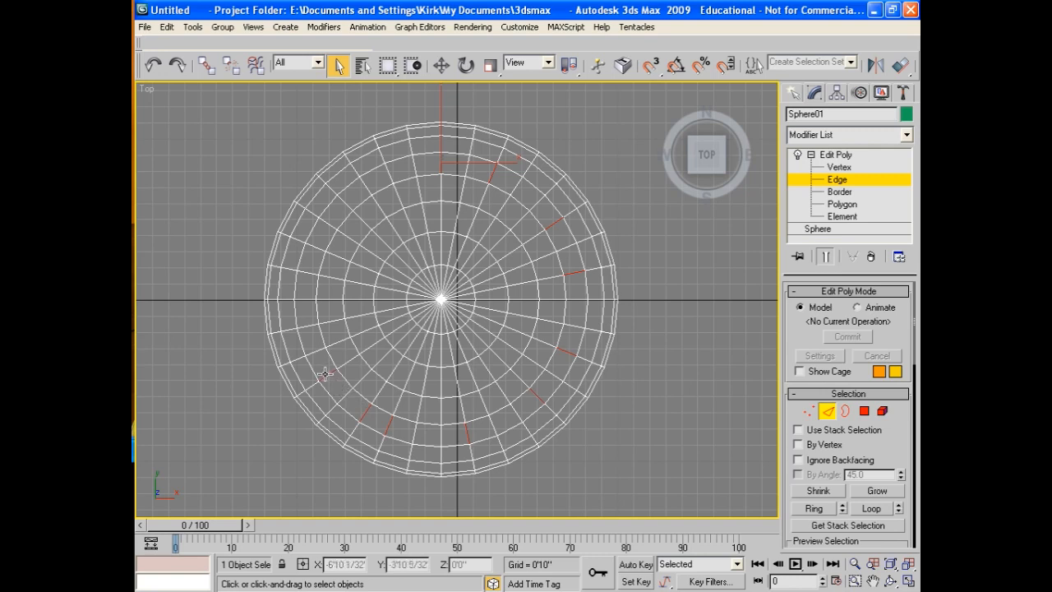
pyautogui.moveTo(309, 303)
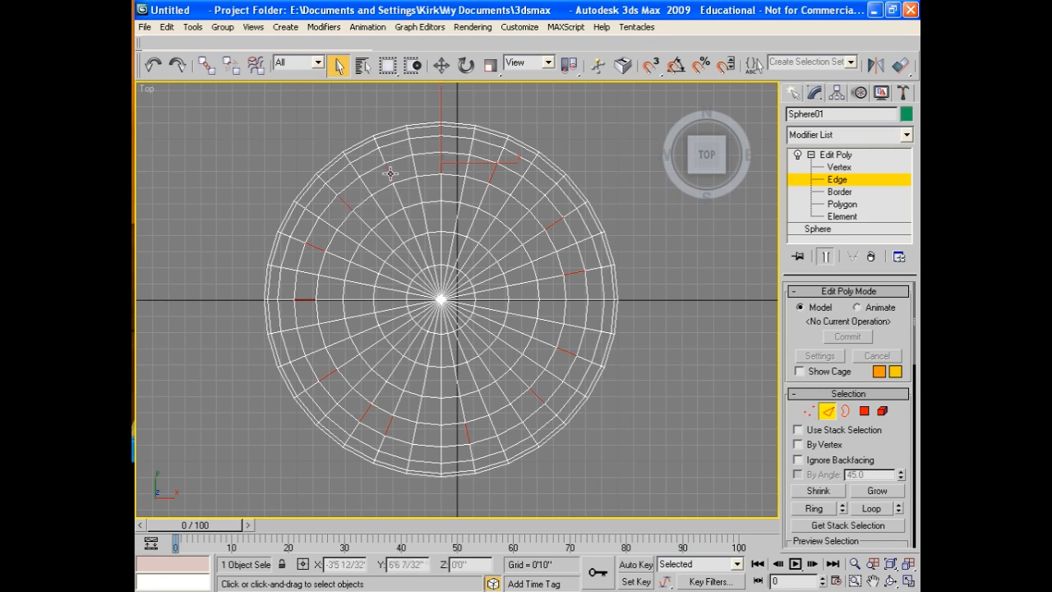
pyautogui.moveTo(516, 243)
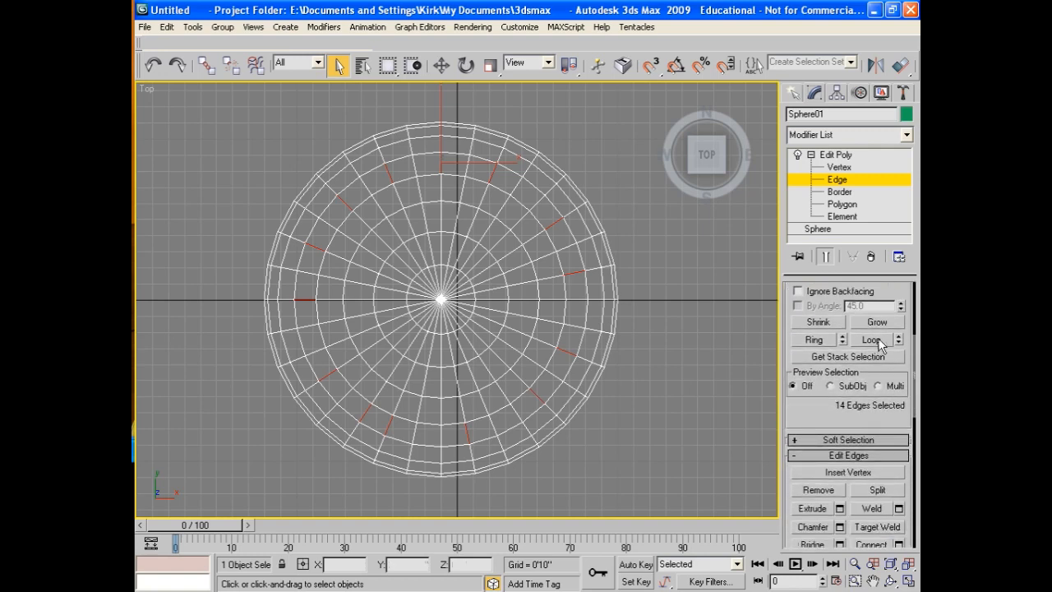
# - Grow the 14 picked edges into full loops and scale them inward to form ribs
pyautogui.click(870, 339)
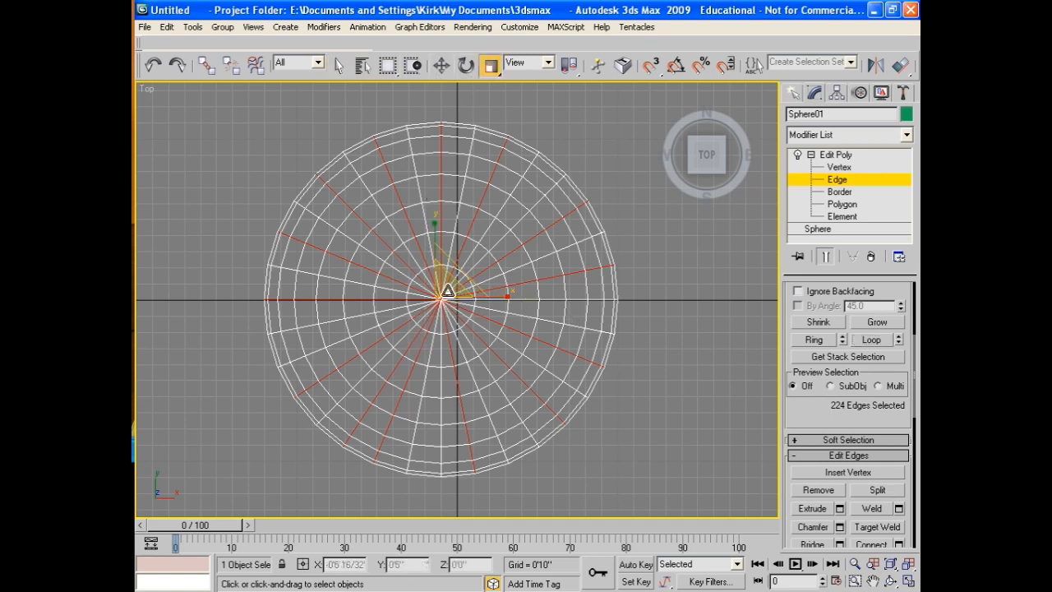
pyautogui.moveTo(448, 293); pyautogui.dragTo(452, 276)
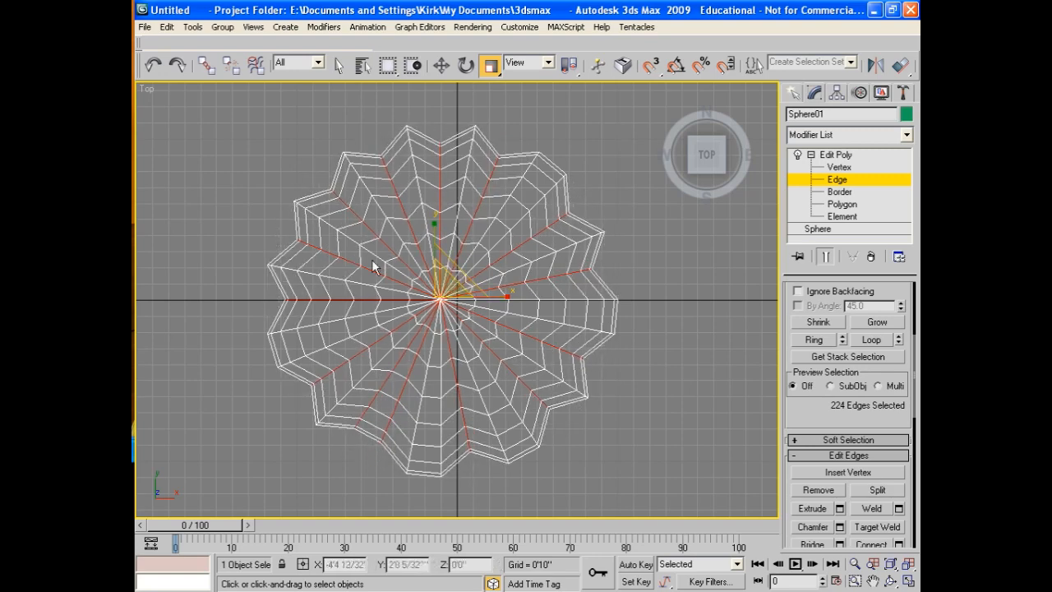
pyautogui.click(339, 66)
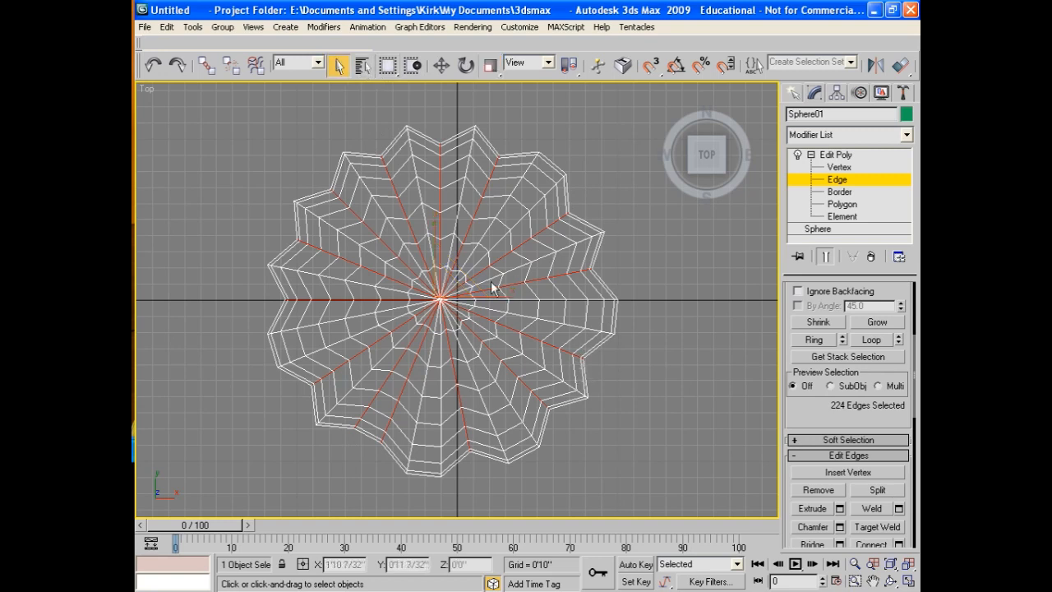
pyautogui.moveTo(911, 582)
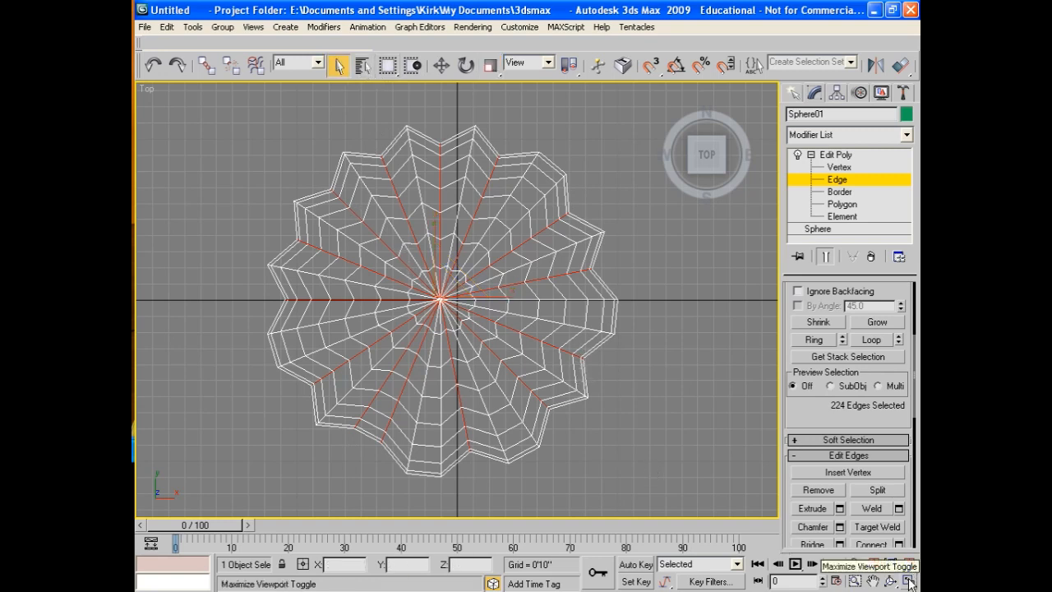
# - Return to four views, orbit the ribbed sphere and recolour it orange
pyautogui.click(911, 566)
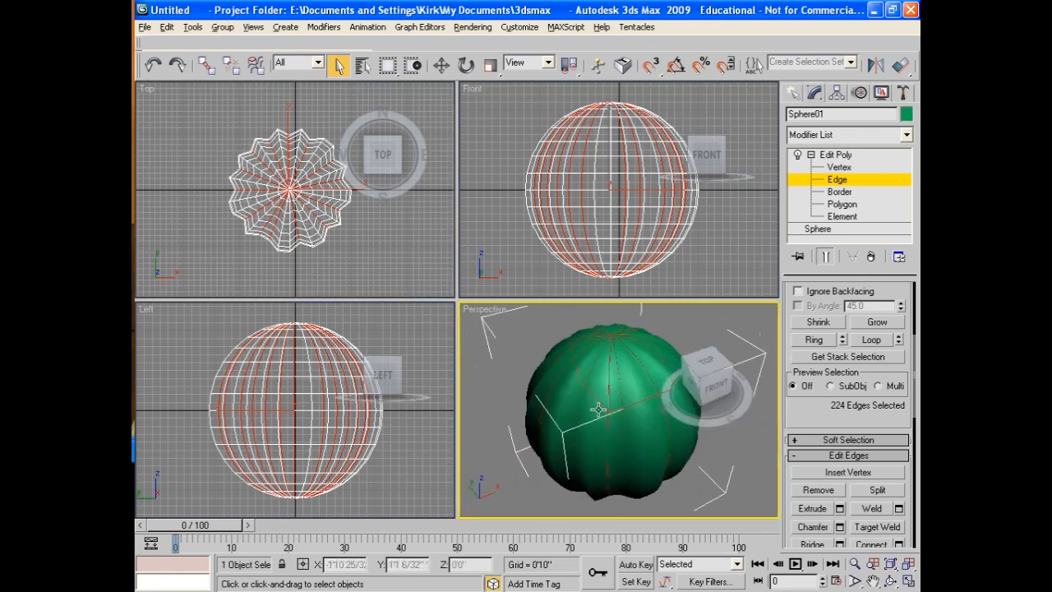
pyautogui.moveTo(595, 408); pyautogui.dragTo(567, 397)
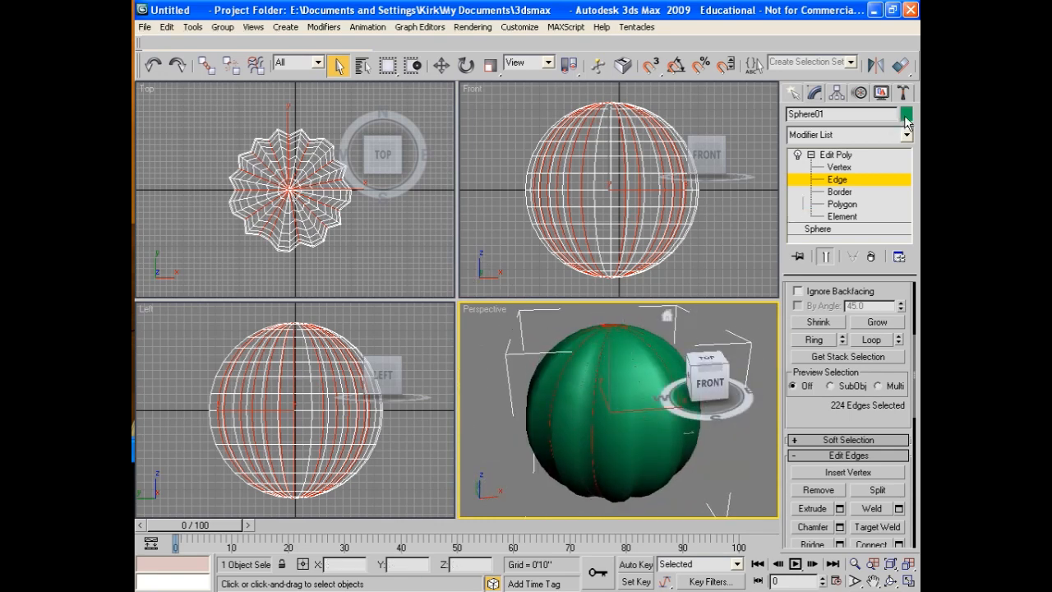
pyautogui.click(904, 113)
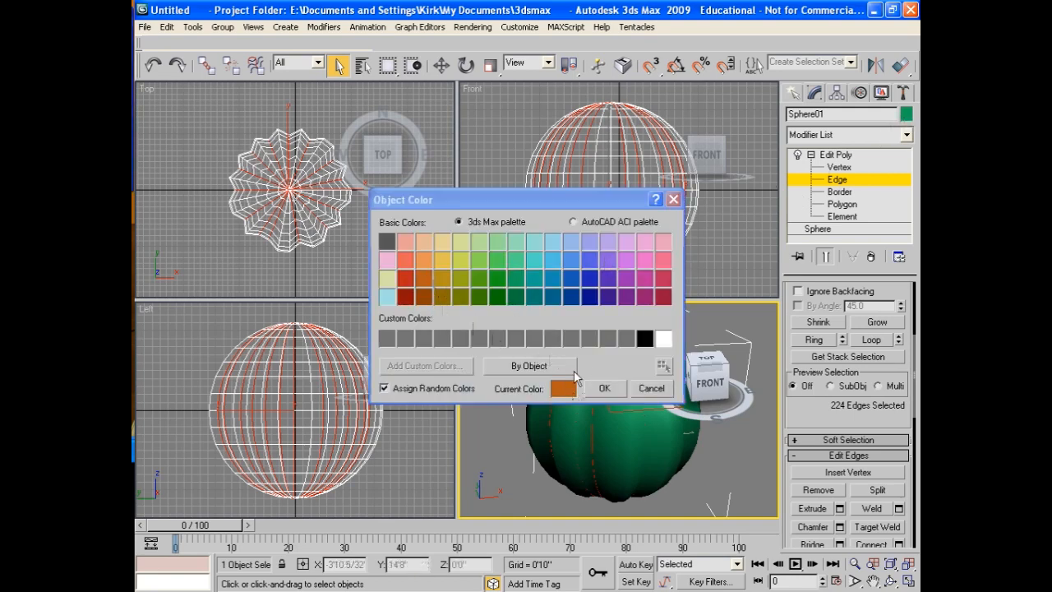
pyautogui.click(563, 388)
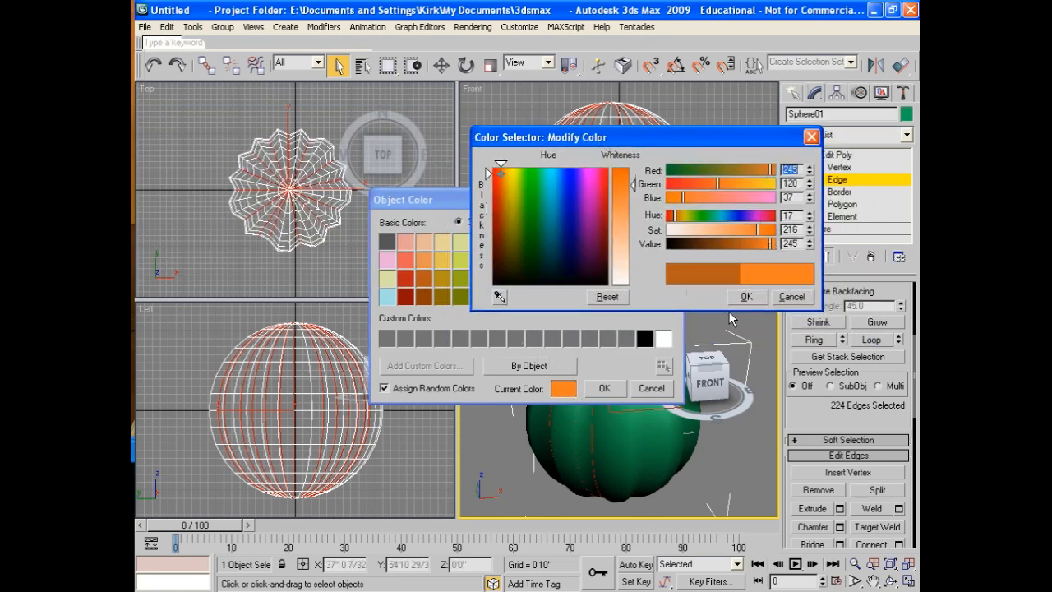
pyautogui.click(746, 296)
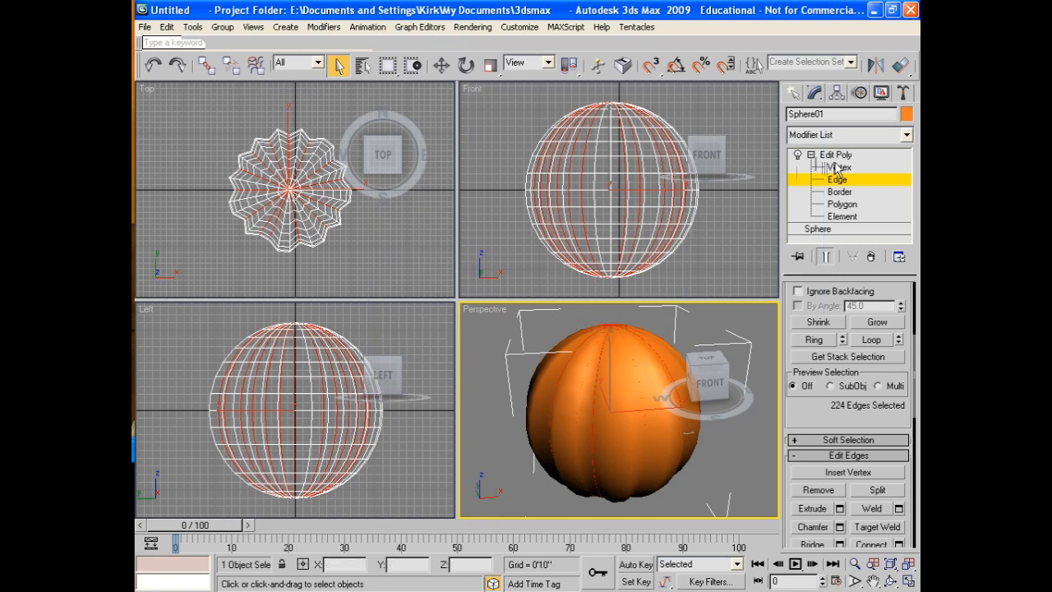
# - At vertex level in a maximized Left view, select the sphere's top pole vertex
pyautogui.click(838, 168)
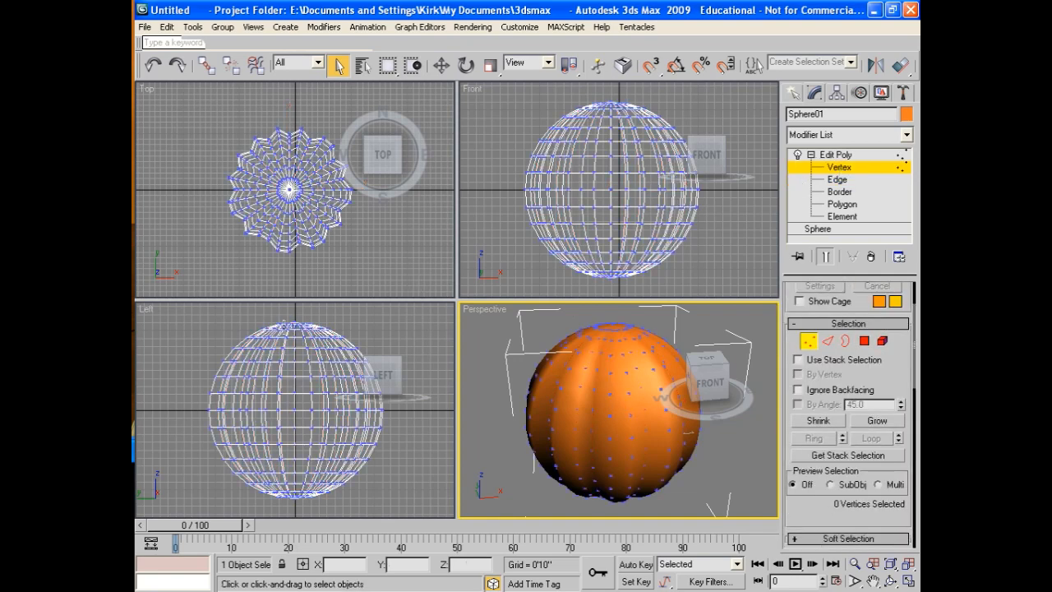
pyautogui.click(288, 321)
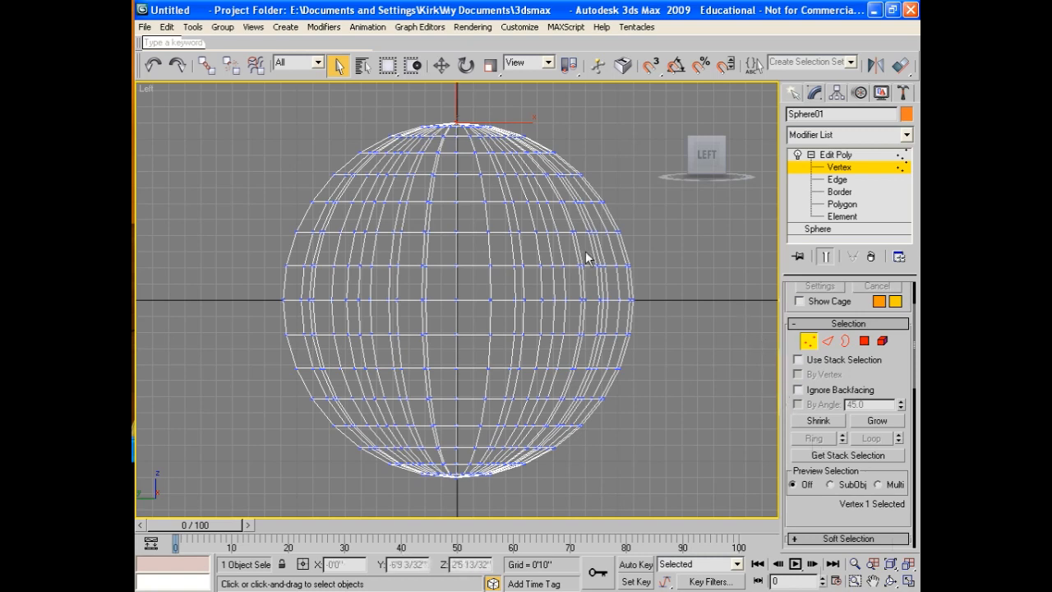
pyautogui.click(441, 64)
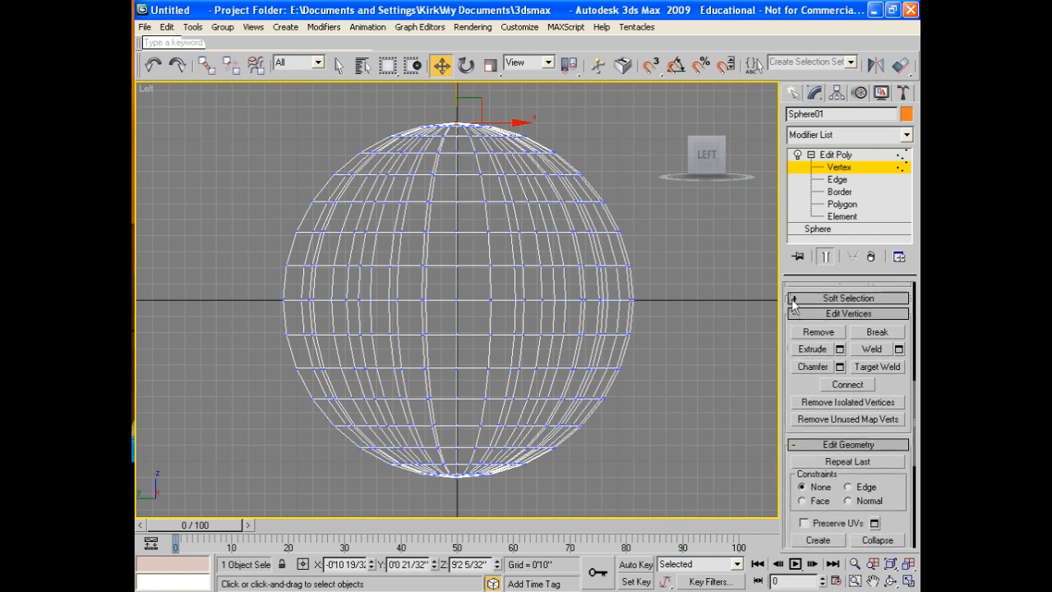
# - Enable Use Soft Selection and widen the falloff around the top vertex
pyautogui.click(849, 298)
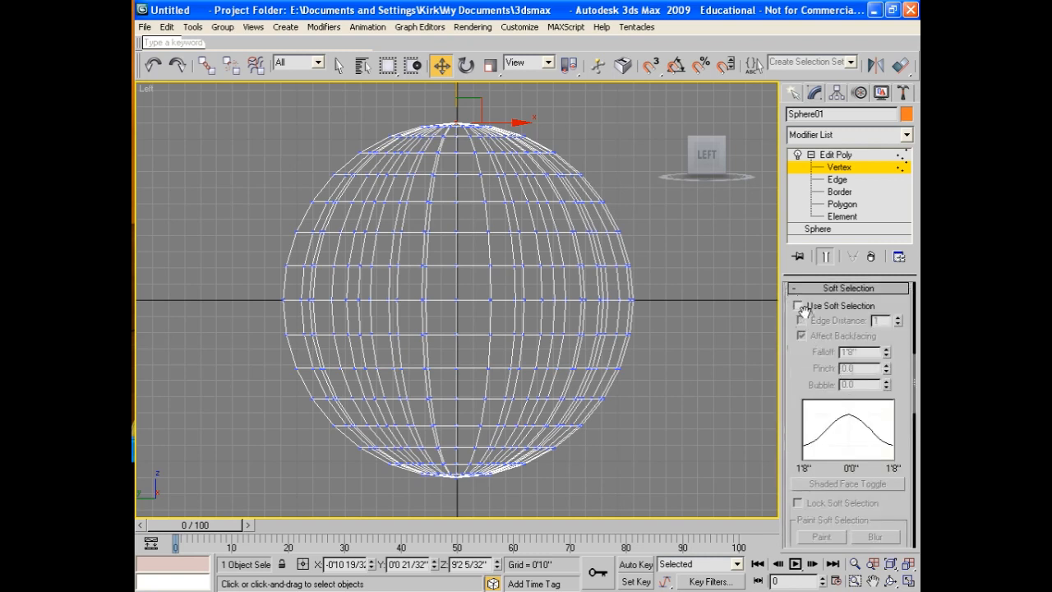
pyautogui.click(797, 306)
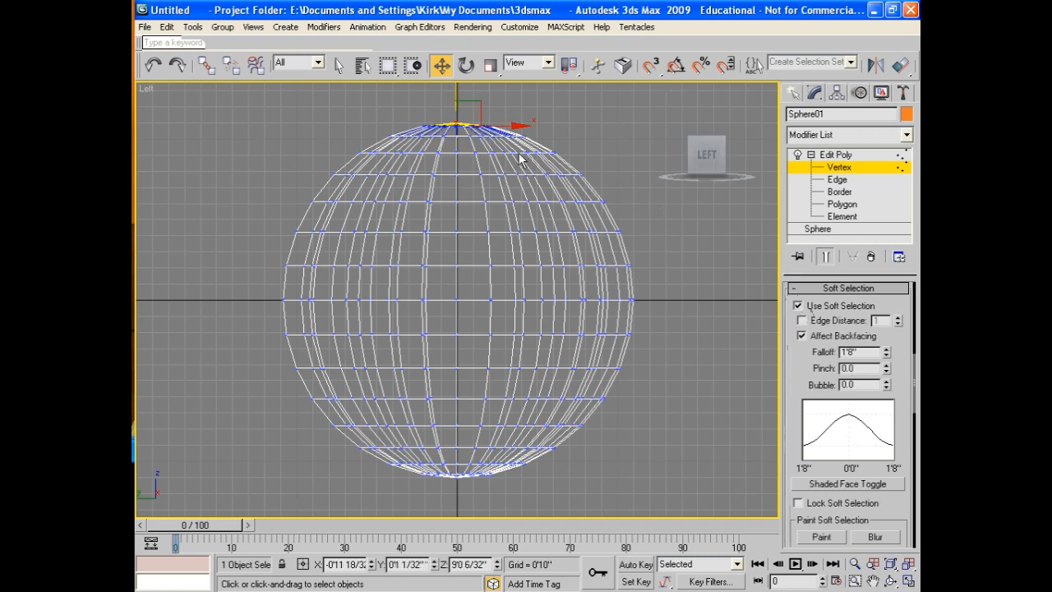
pyautogui.moveTo(772, 418)
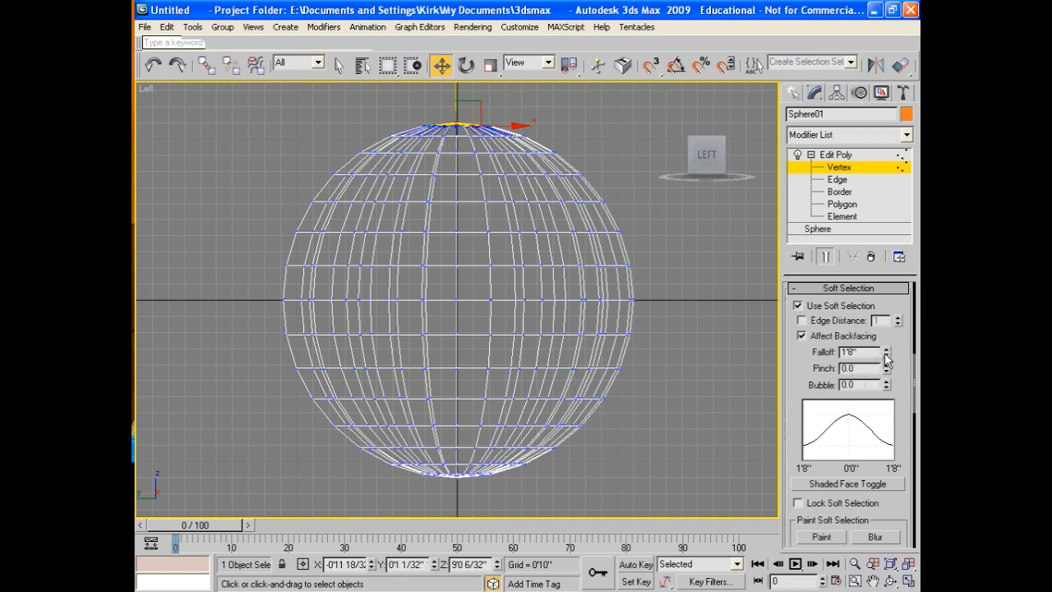
pyautogui.click(886, 349)
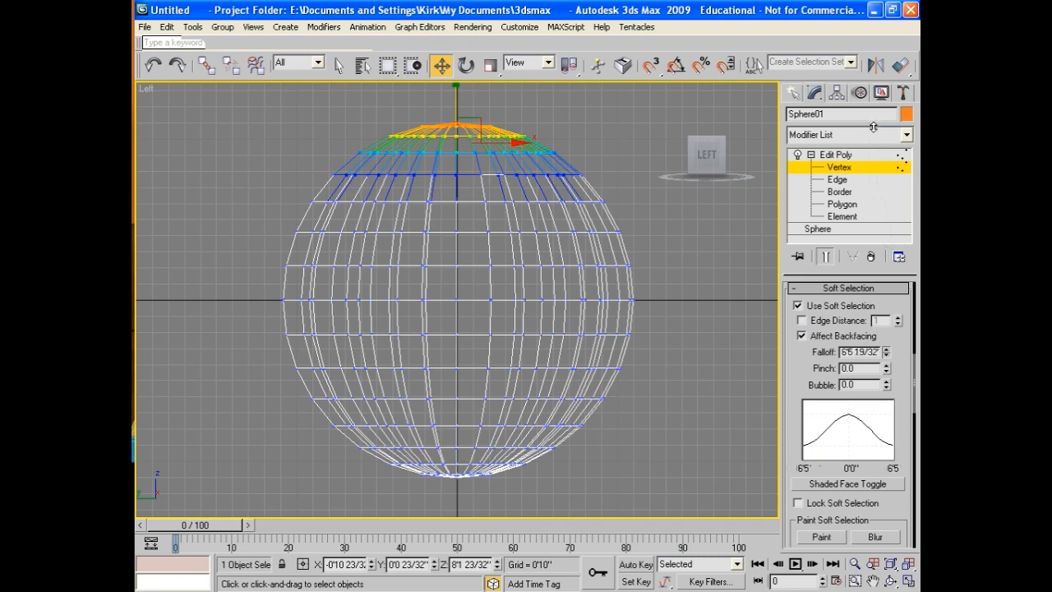
pyautogui.moveTo(427, 98)
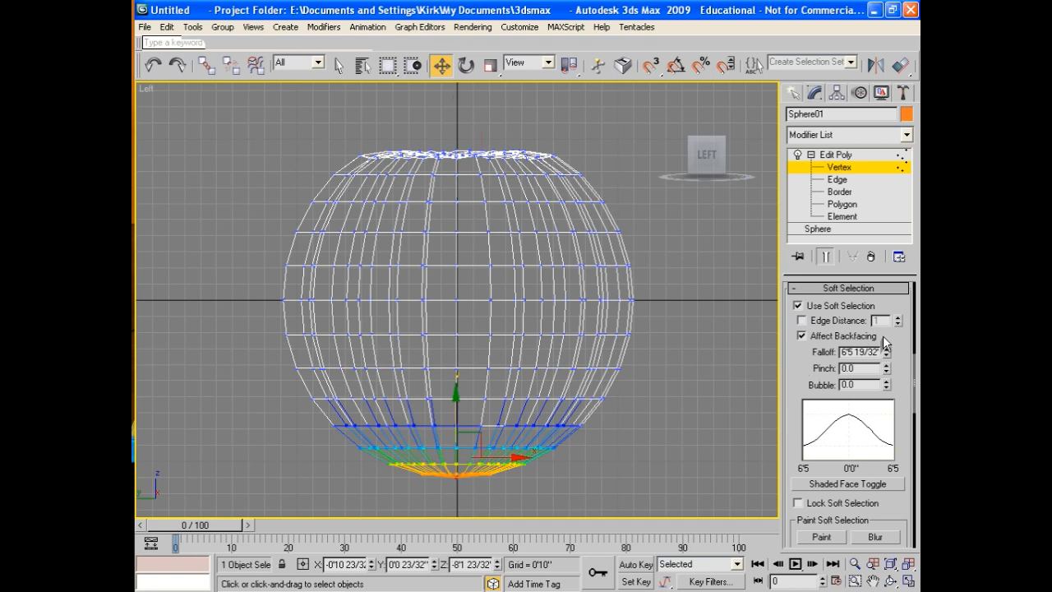
pyautogui.moveTo(891, 352)
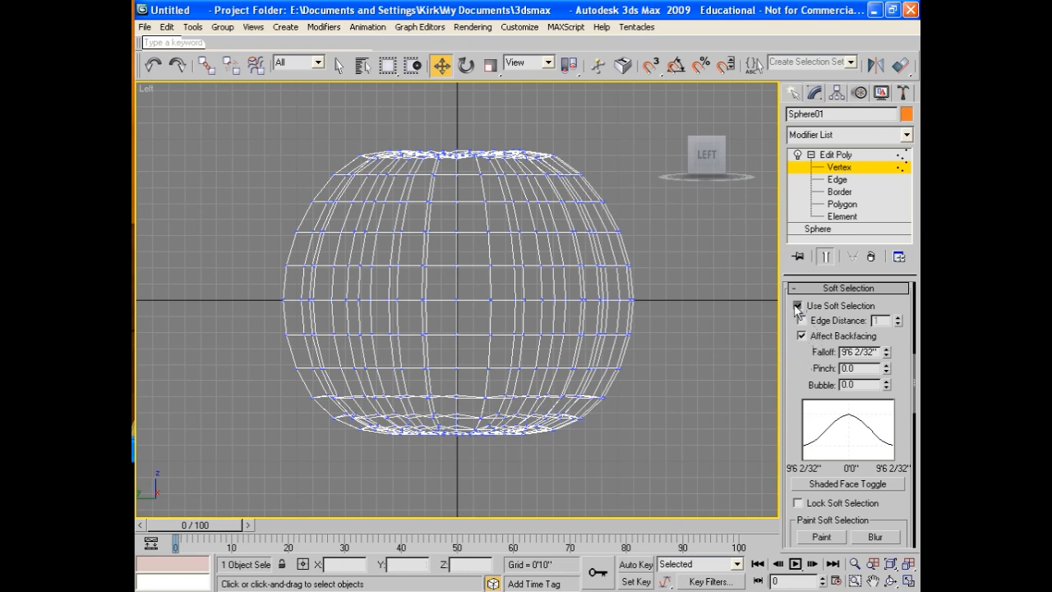
# - Toggle the soft-selection option so the pumpkin's faces can be edited
pyautogui.click(797, 306)
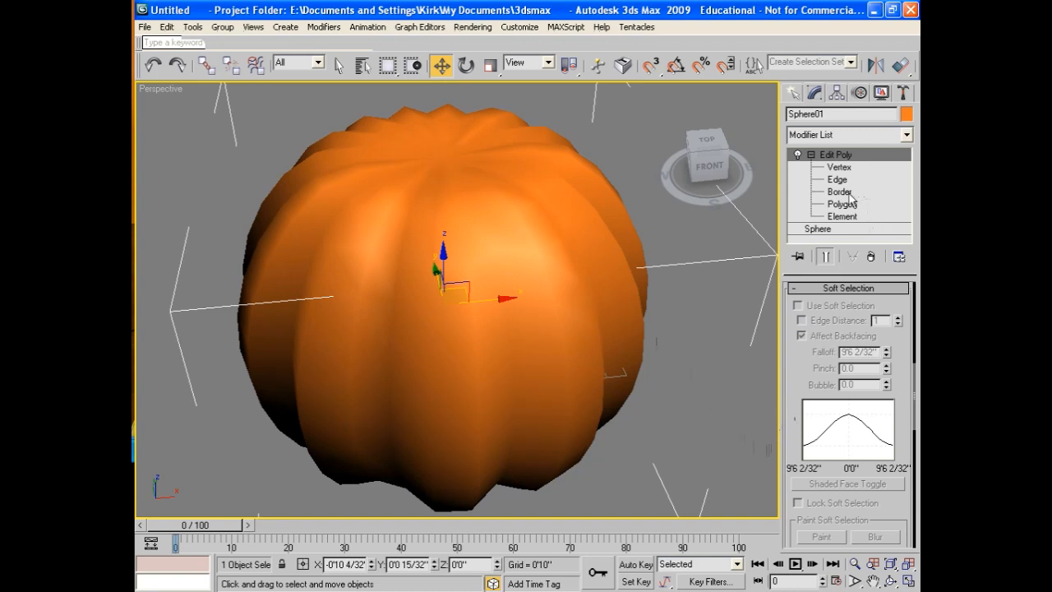
# - At polygon level with Ignore Backfacing on, pick the pumpkin's top-centre faces
pyautogui.click(841, 204)
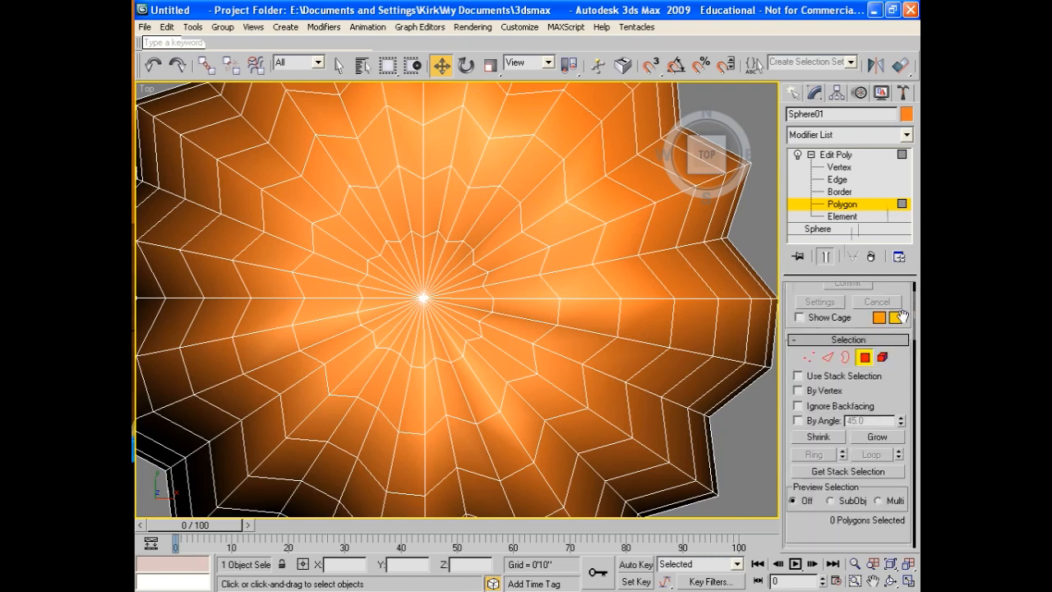
pyautogui.click(796, 404)
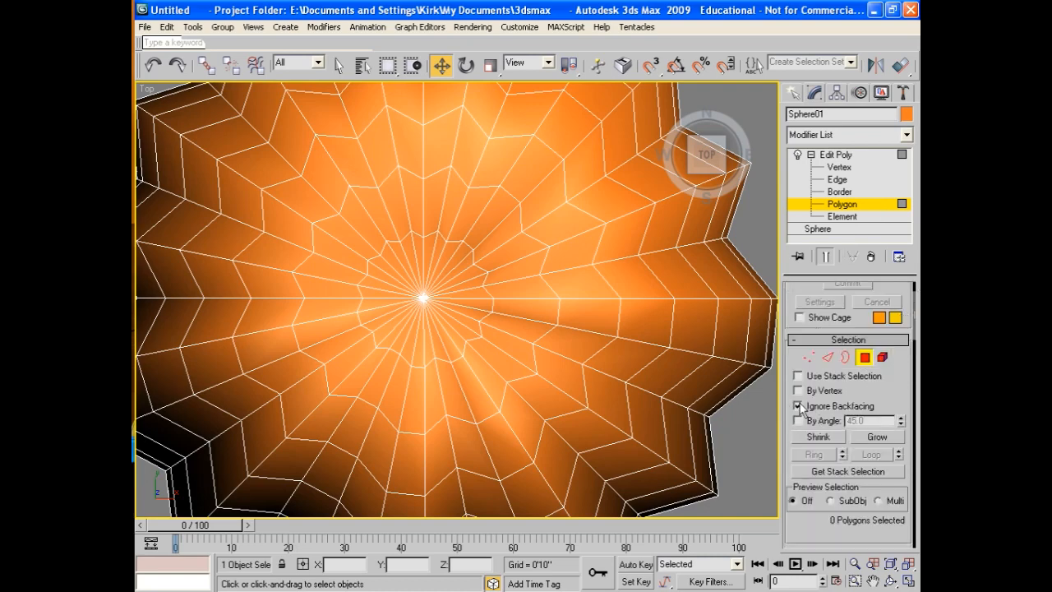
pyautogui.click(796, 405)
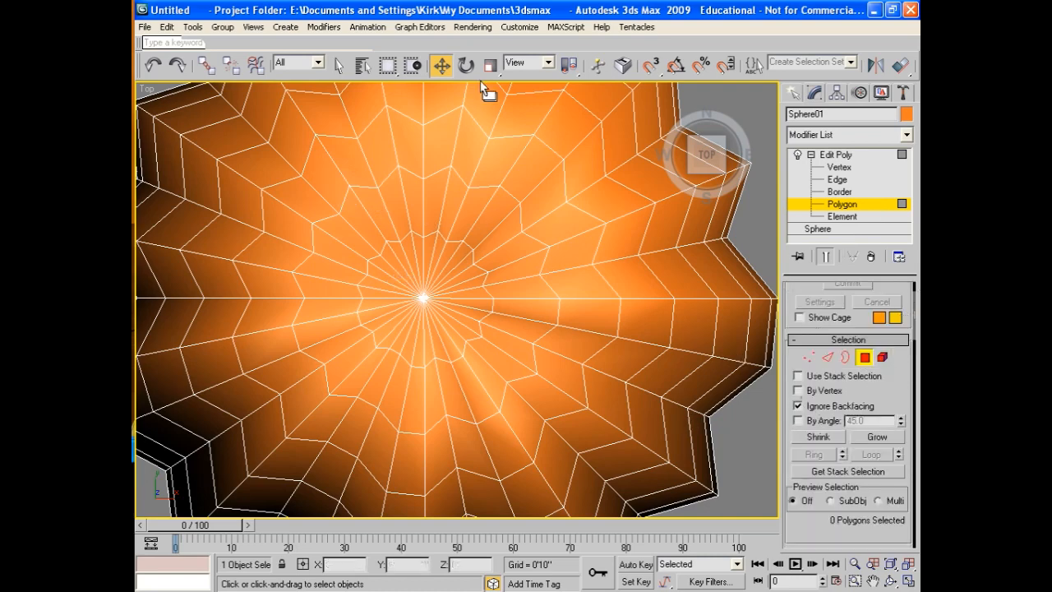
pyautogui.click(337, 64)
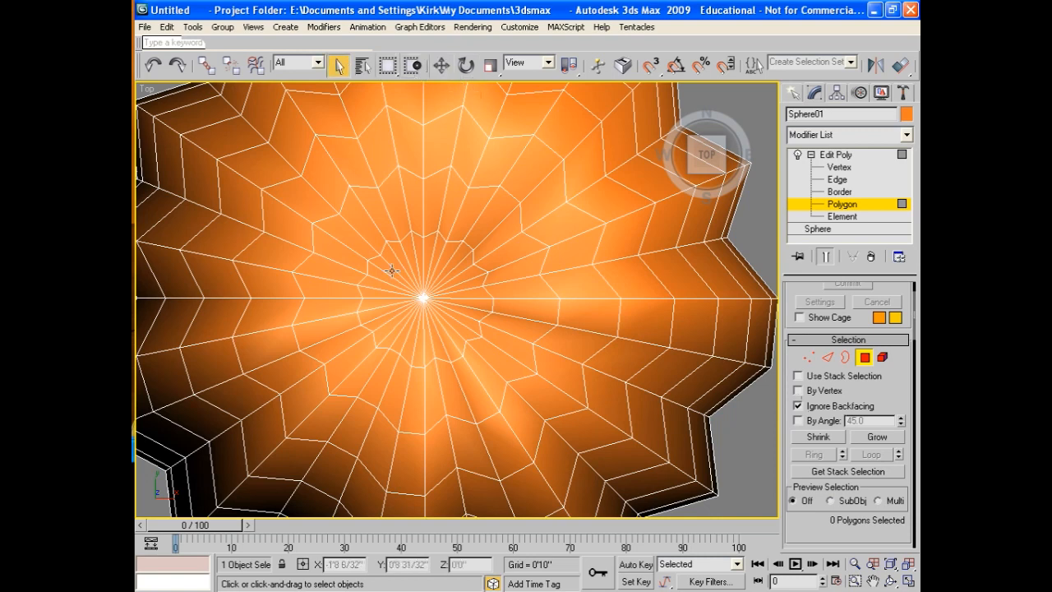
pyautogui.click(420, 305)
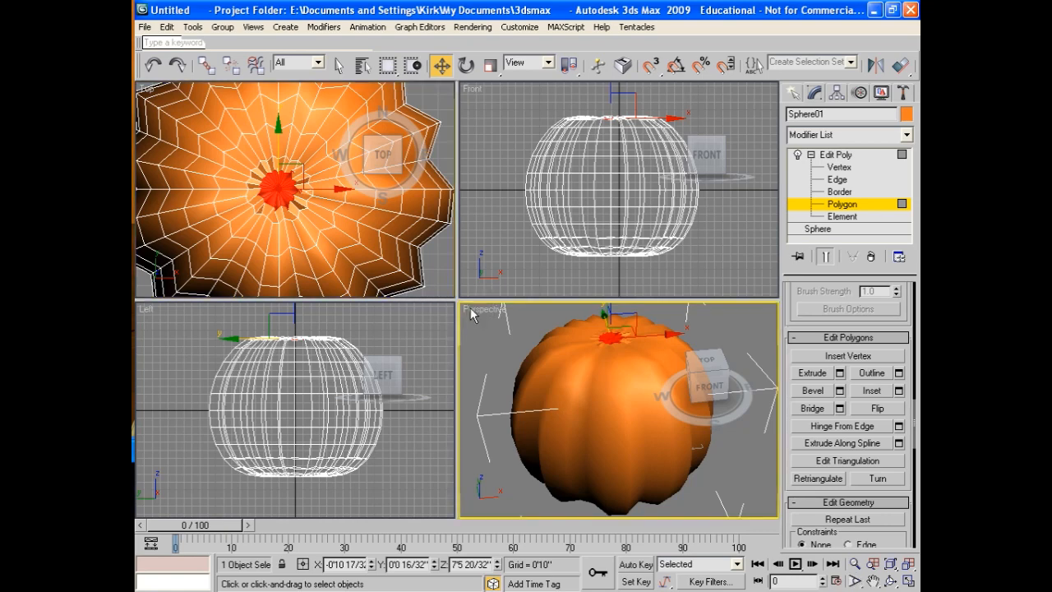
# - Maximize the Perspective viewport with Alt+W to show the selected top faces
pyautogui.press('alt+w')
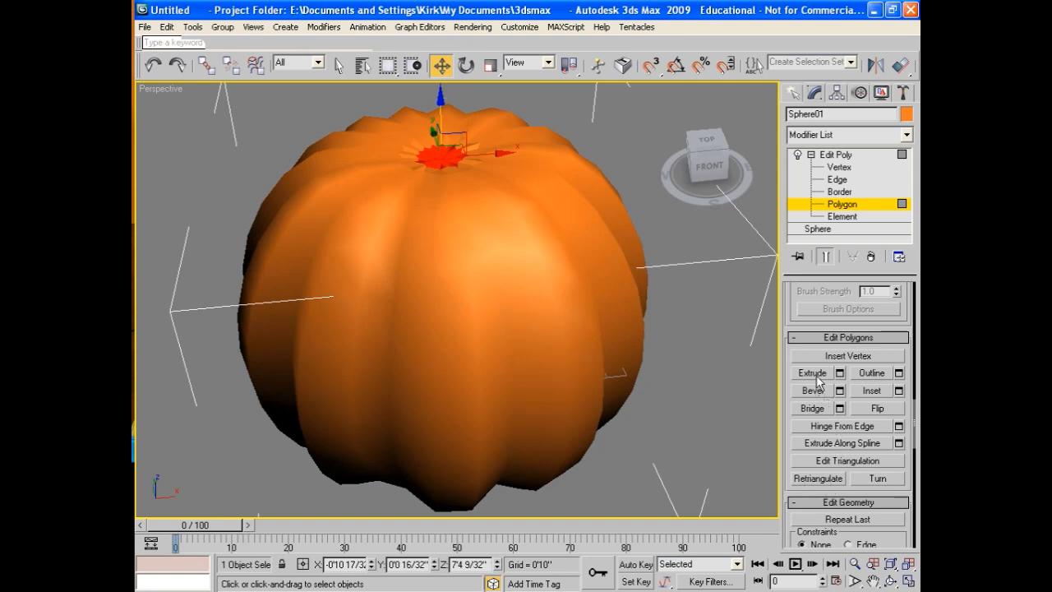
# - Extrude the selected top faces upward into the start of a short stem
pyautogui.click(812, 374)
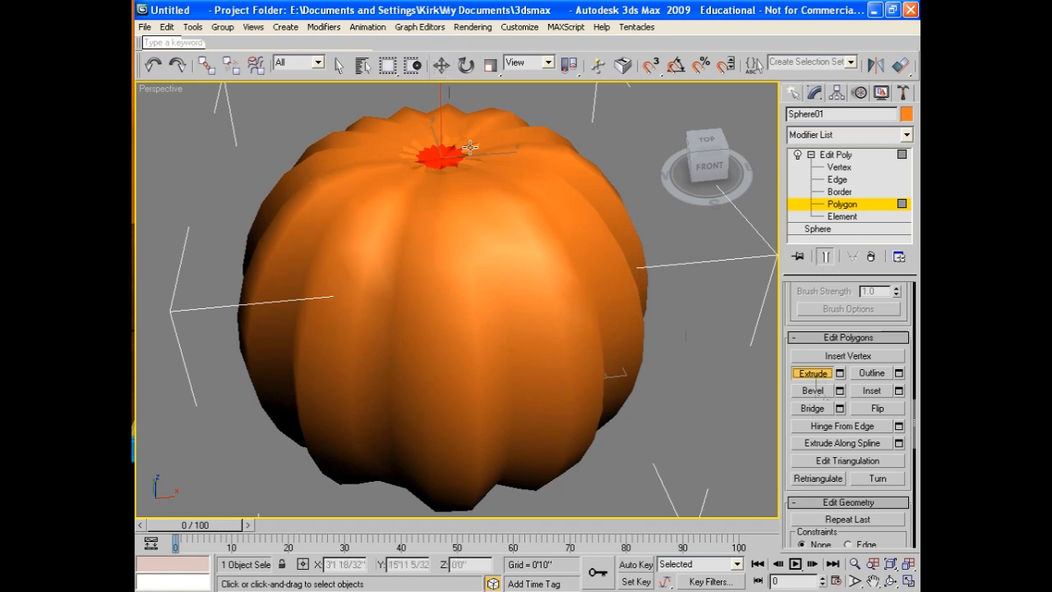
pyautogui.moveTo(469, 148); pyautogui.dragTo(440, 148)
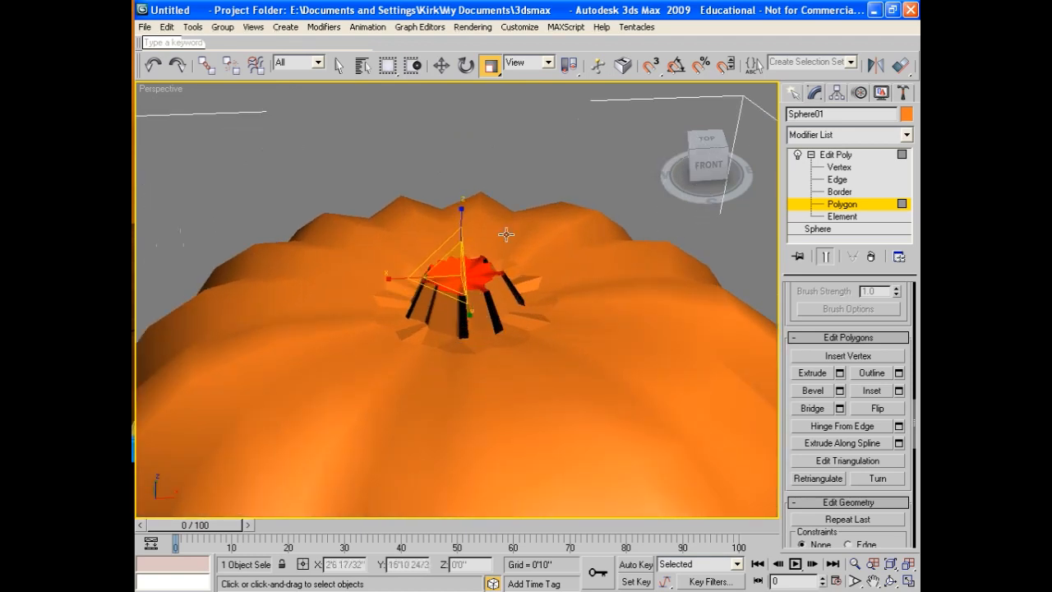
# - Scale, move and rotate the stem's top faces to taper and twist it around its axis
pyautogui.click(812, 372)
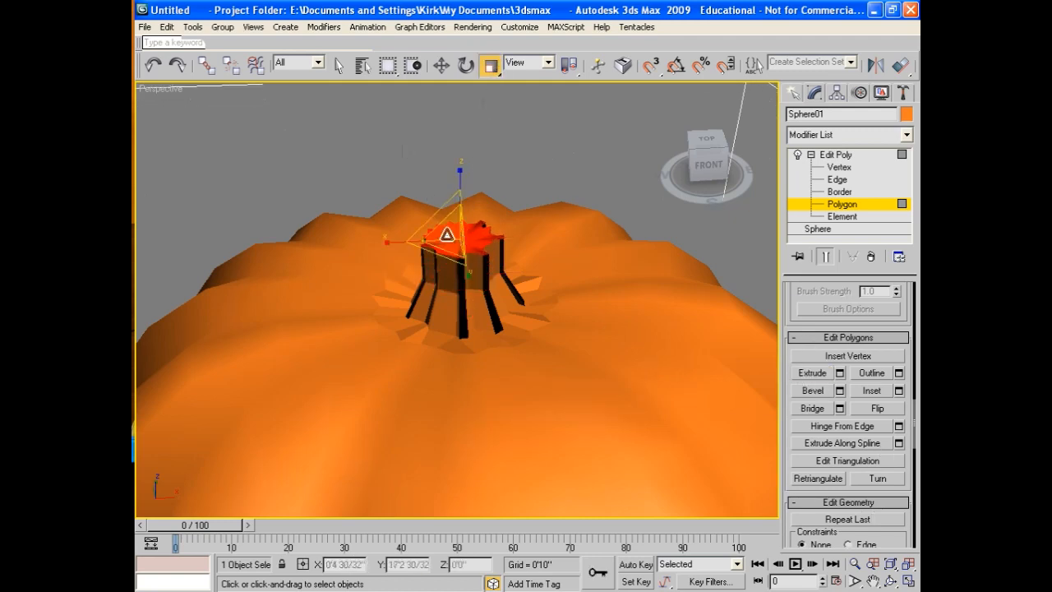
pyautogui.click(441, 66)
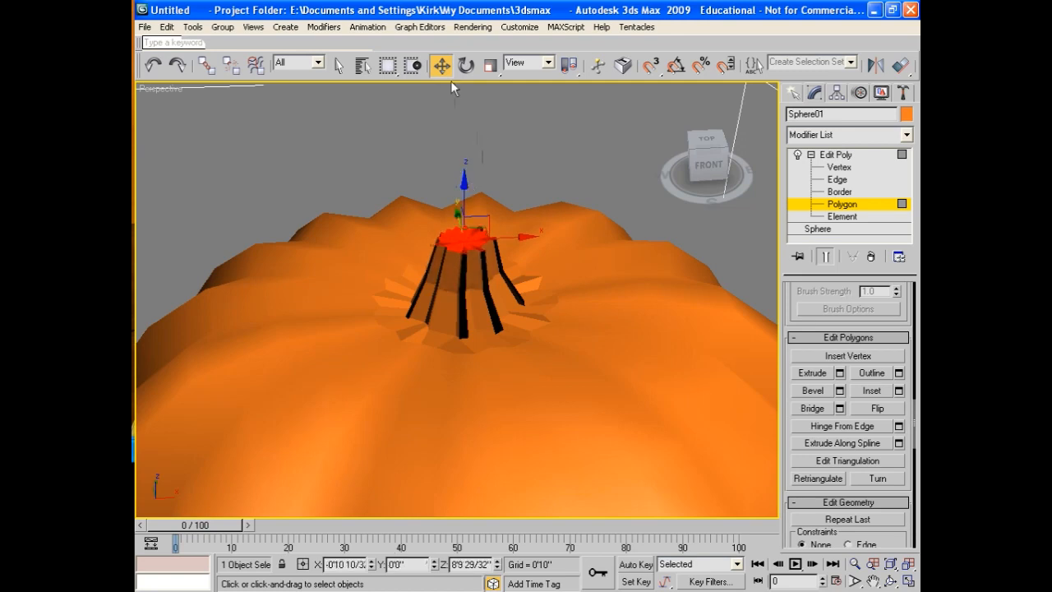
pyautogui.click(466, 66)
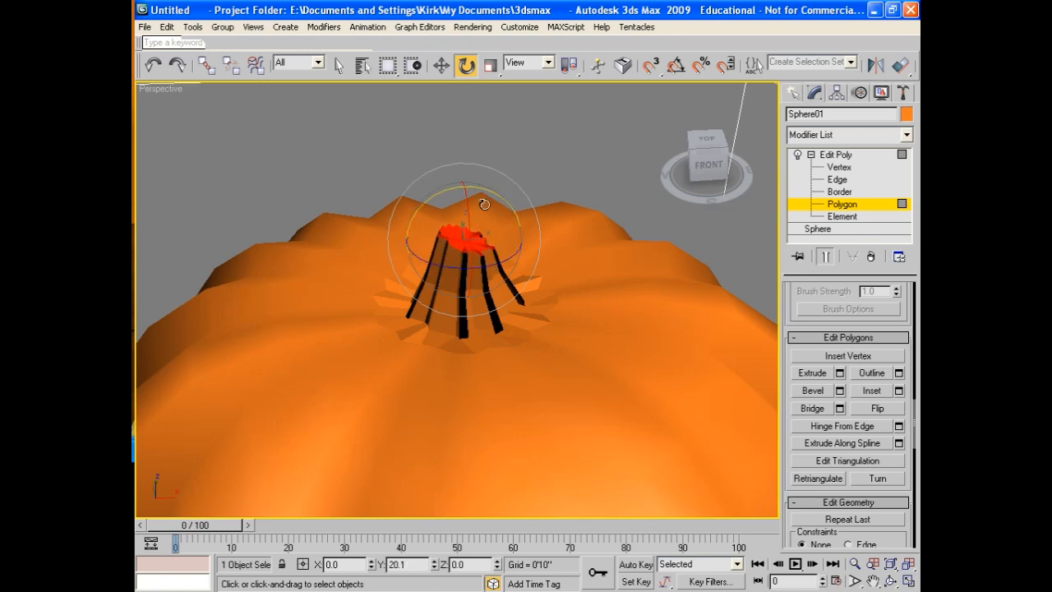
pyautogui.moveTo(484, 204); pyautogui.dragTo(503, 174)
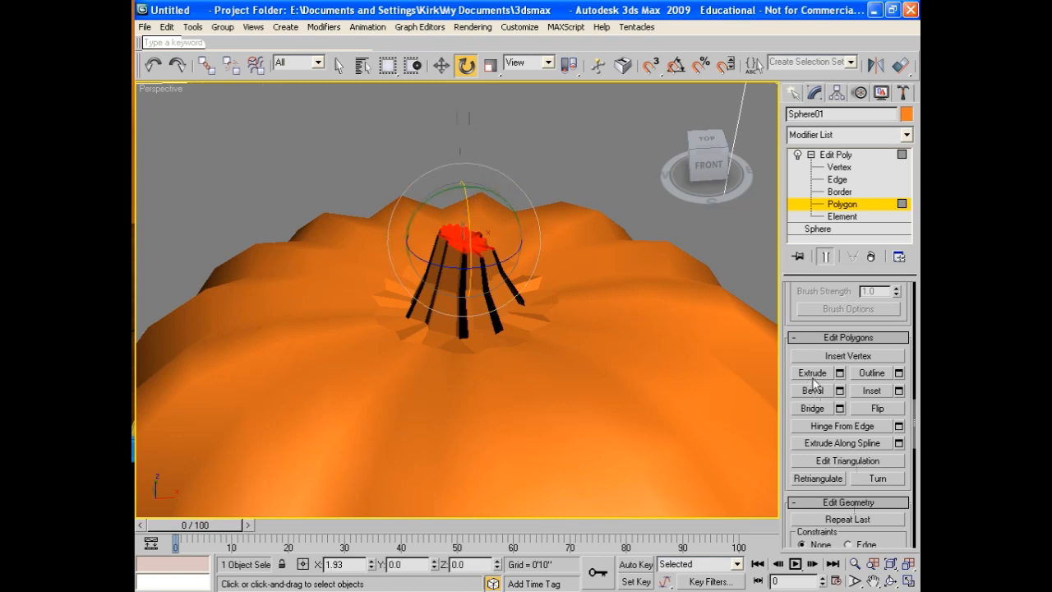
# - Extrude the stem top further upward and scale it to taper the new tip
pyautogui.click(812, 371)
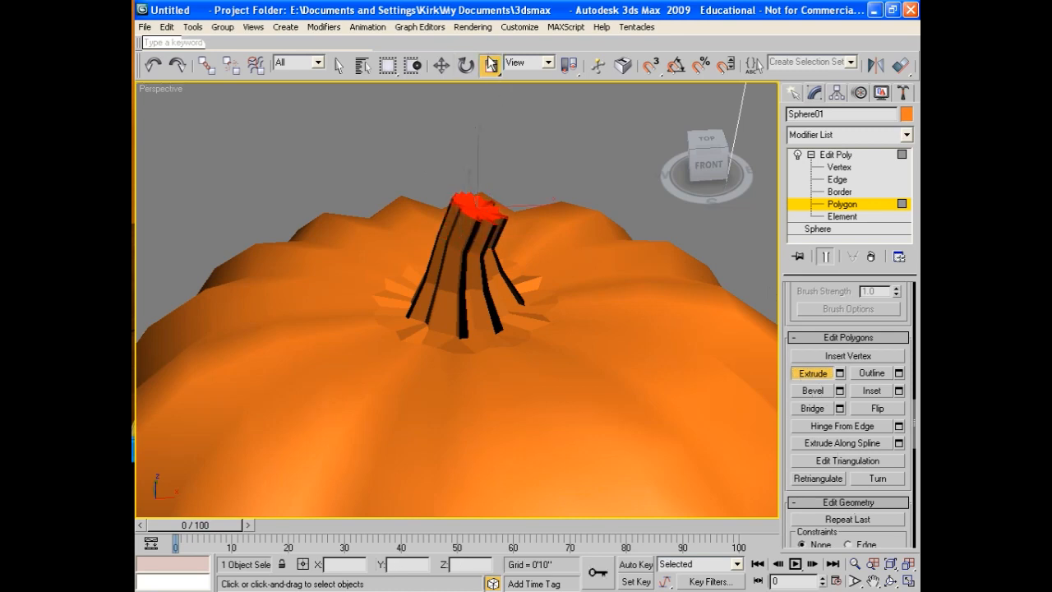
pyautogui.click(812, 372)
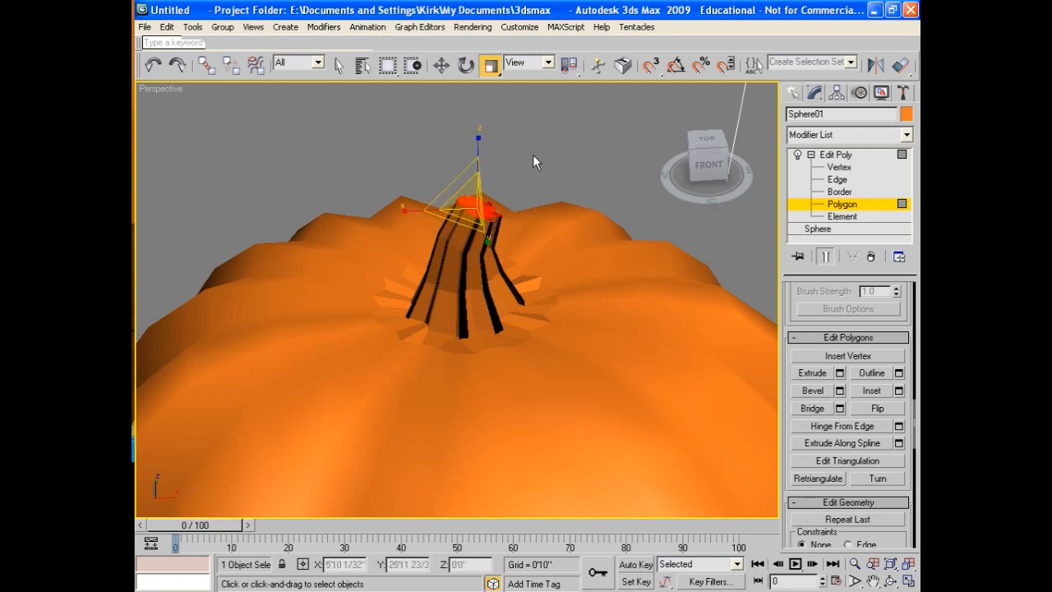
pyautogui.click(337, 66)
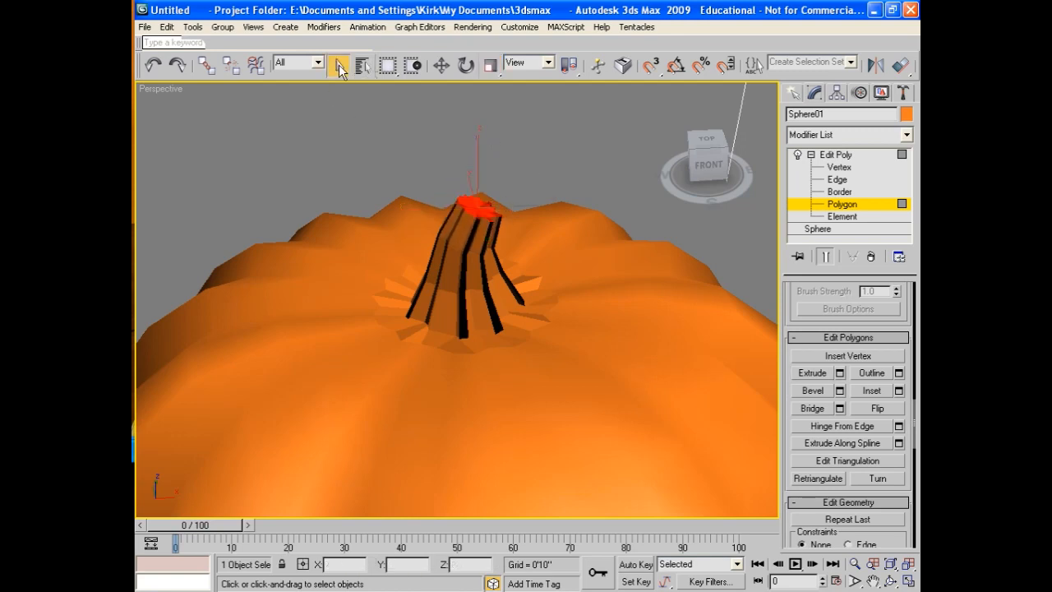
# - Clear the stem face selection and leave Polygon sub-object level via Edit Poly
pyautogui.click(339, 65)
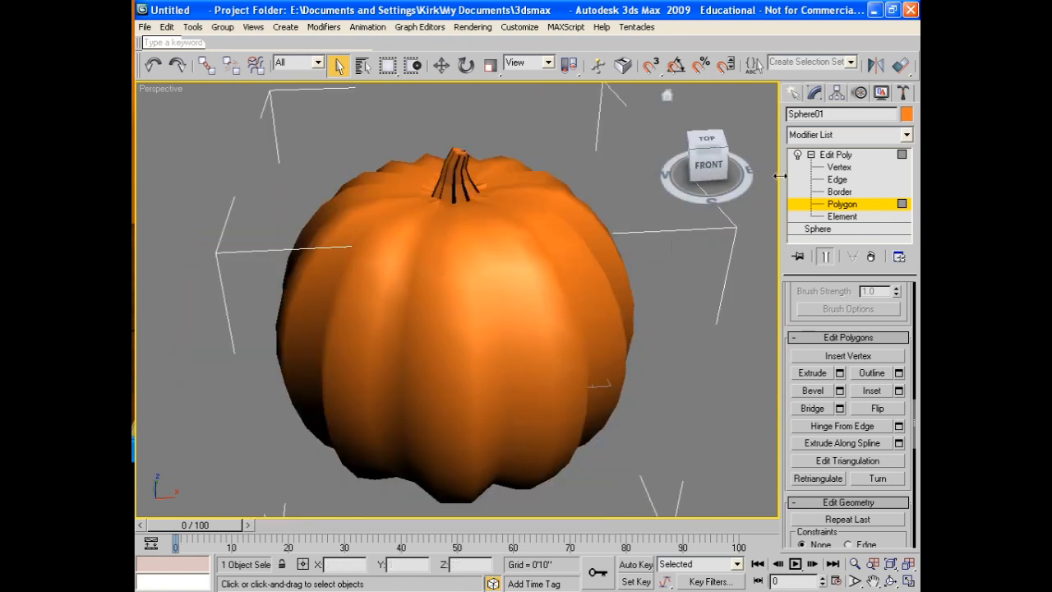
pyautogui.click(841, 204)
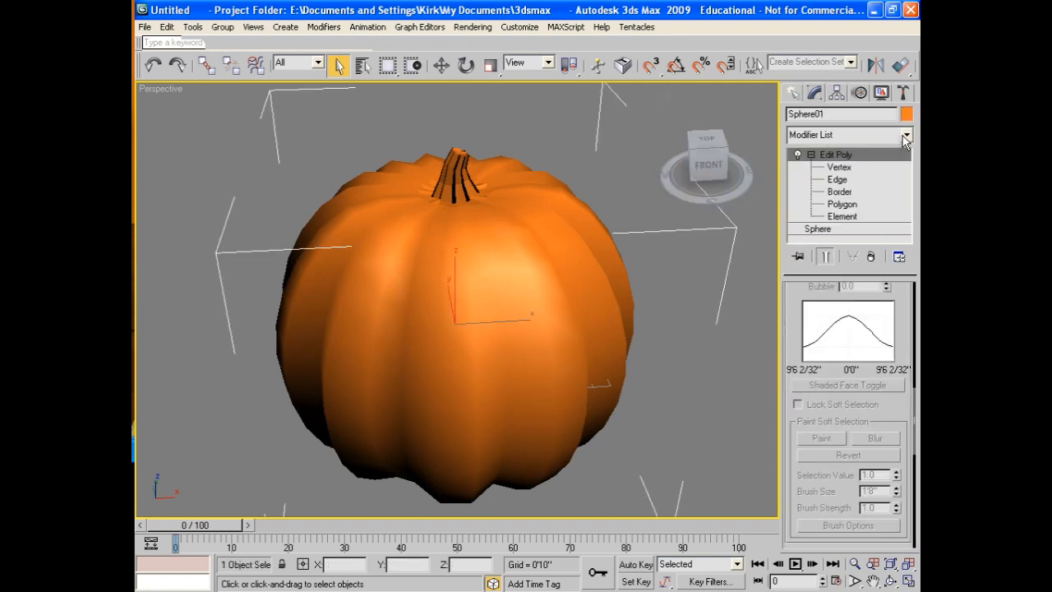
# - Add a MeshSmooth modifier from the Modifier List to round the ribs and stem
pyautogui.click(907, 135)
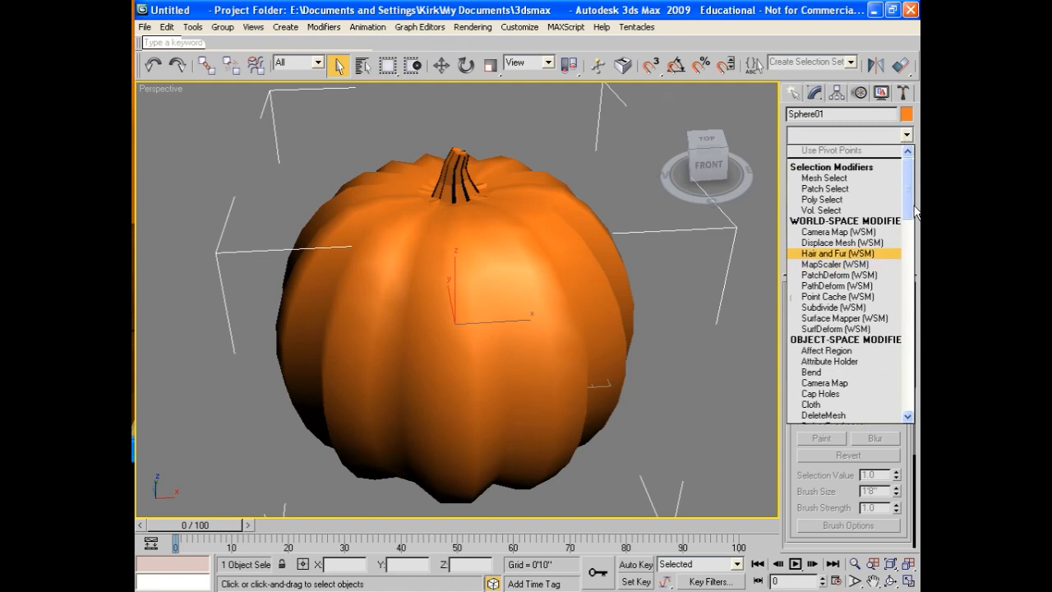
pyautogui.scroll(-3)
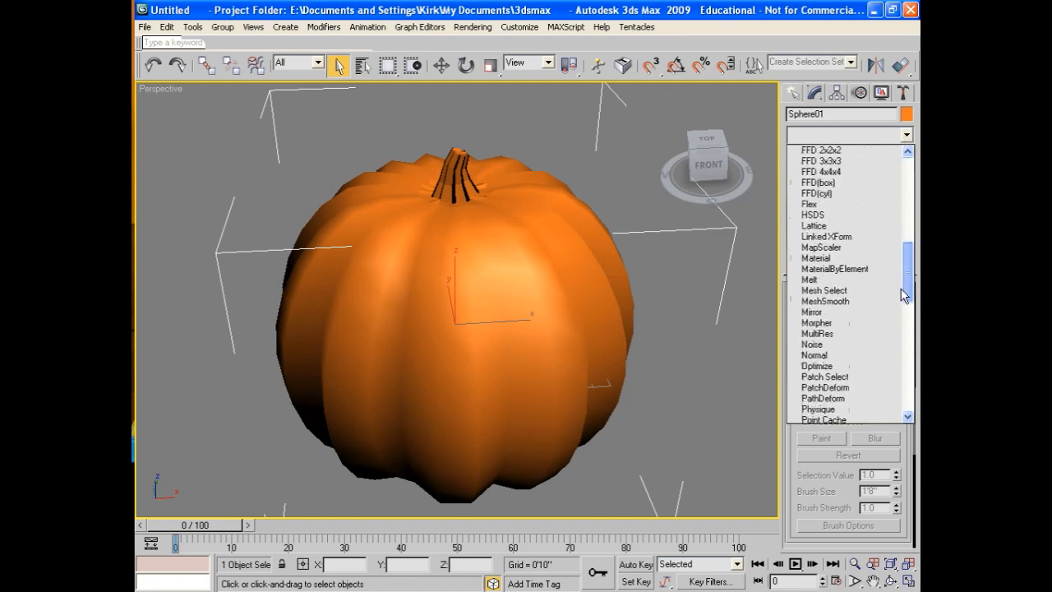
pyautogui.click(826, 301)
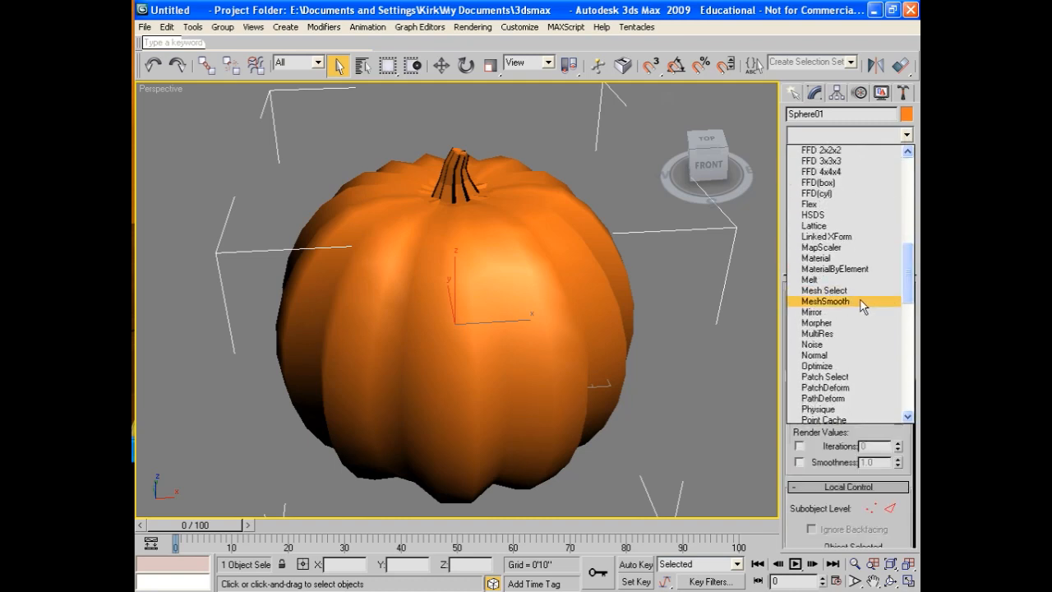
pyautogui.click(825, 301)
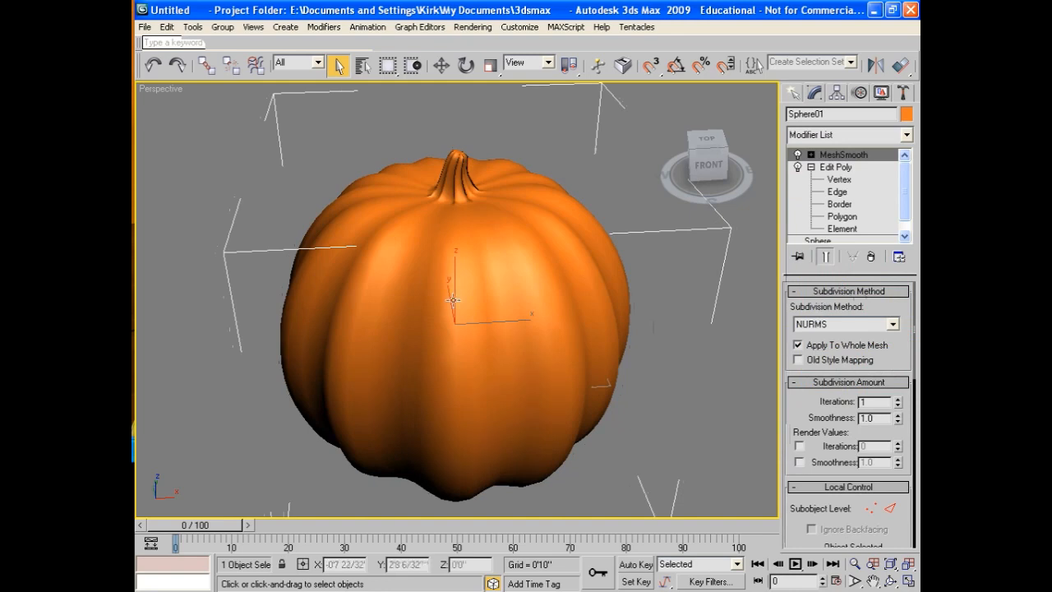
pyautogui.moveTo(452, 300); pyautogui.dragTo(500, 316)
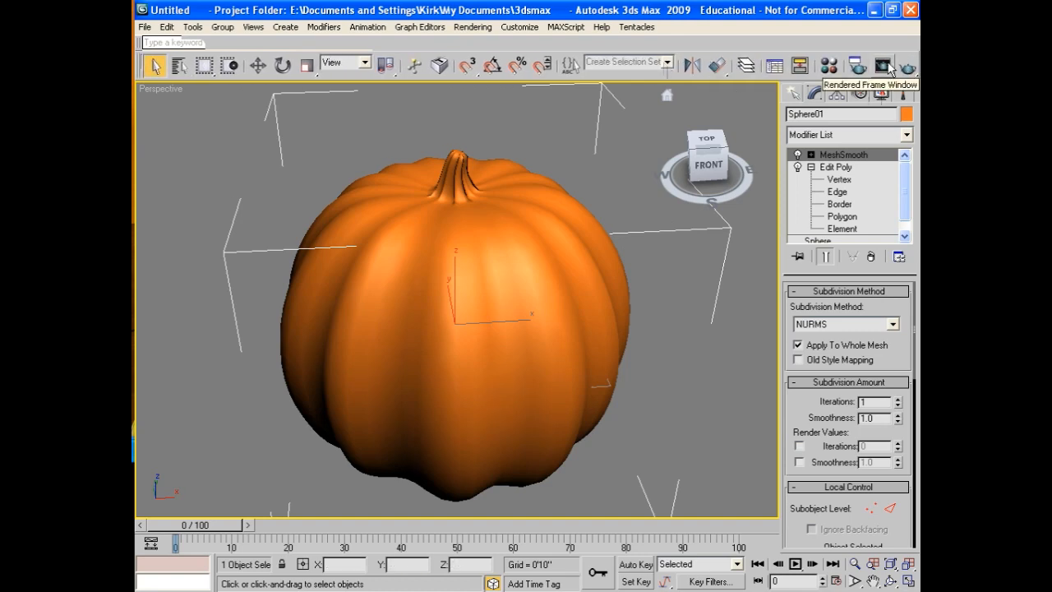
# - Render the perspective view of the orange pumpkin in the Rendered Frame Window
pyautogui.click(882, 66)
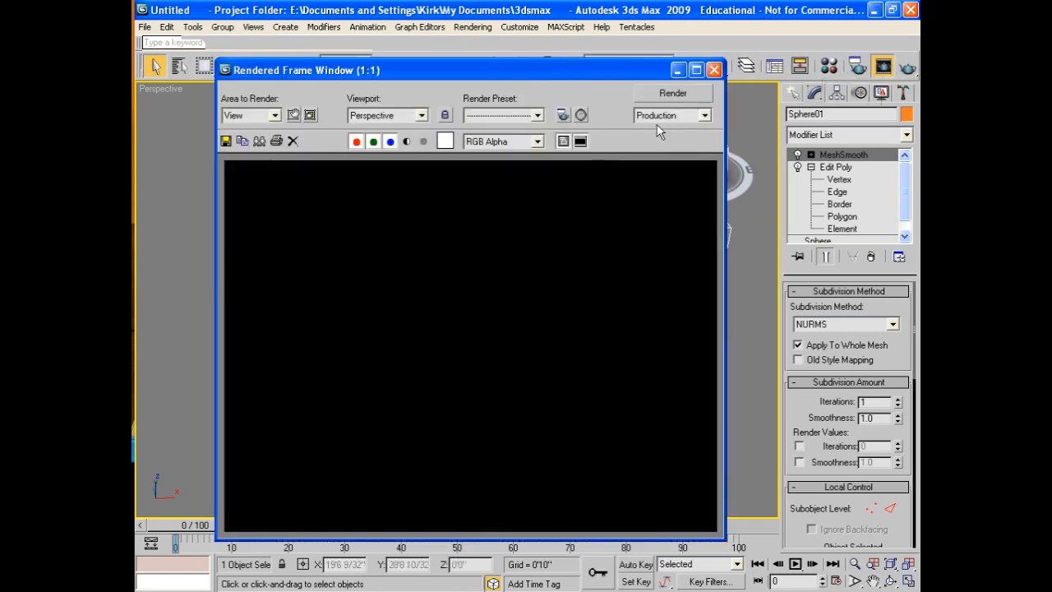
pyautogui.click(672, 92)
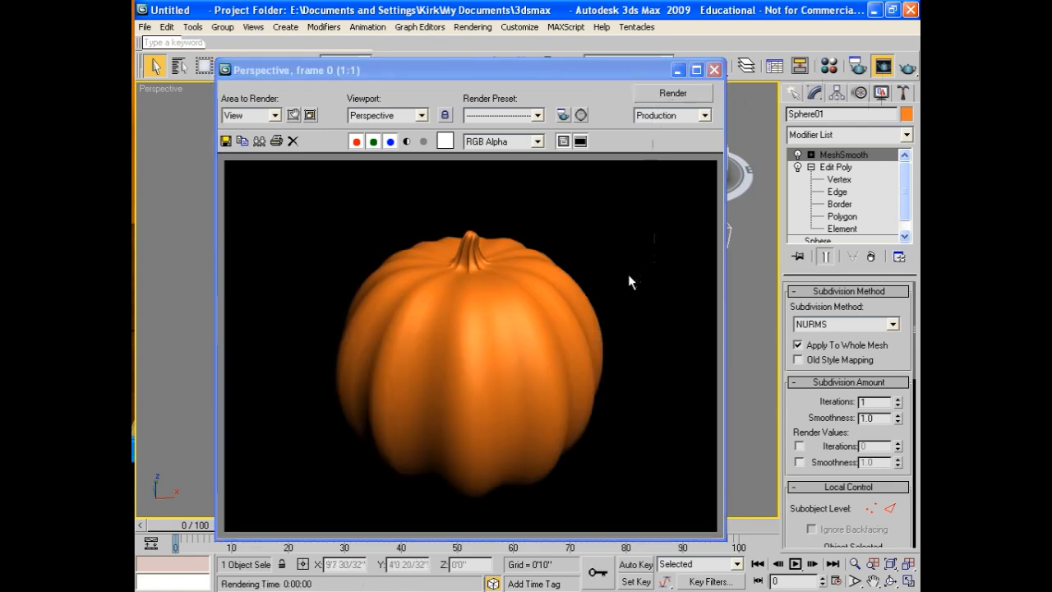
pyautogui.moveTo(526, 283)
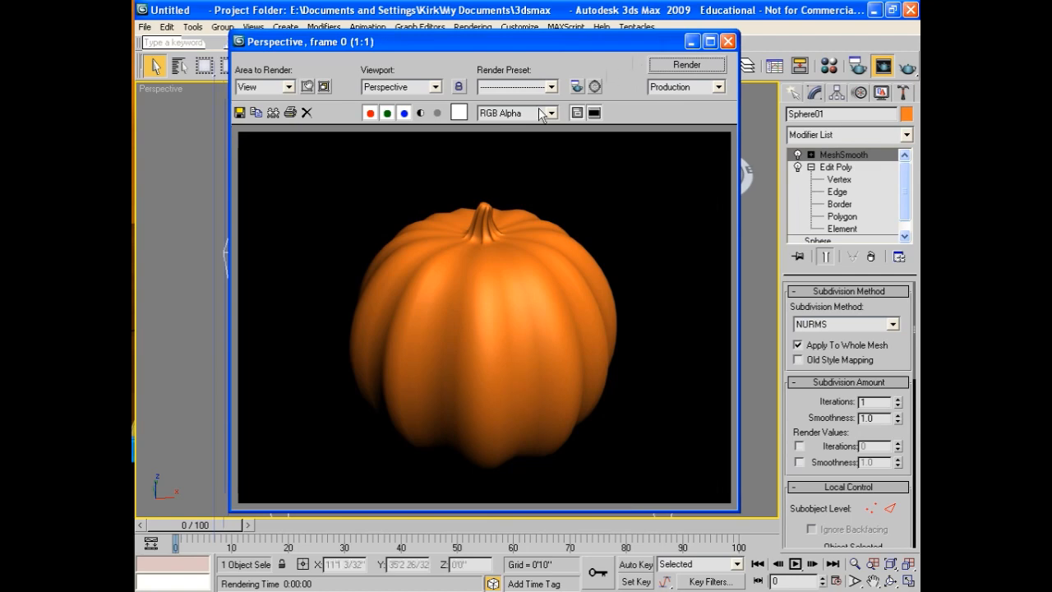
pyautogui.moveTo(598, 250)
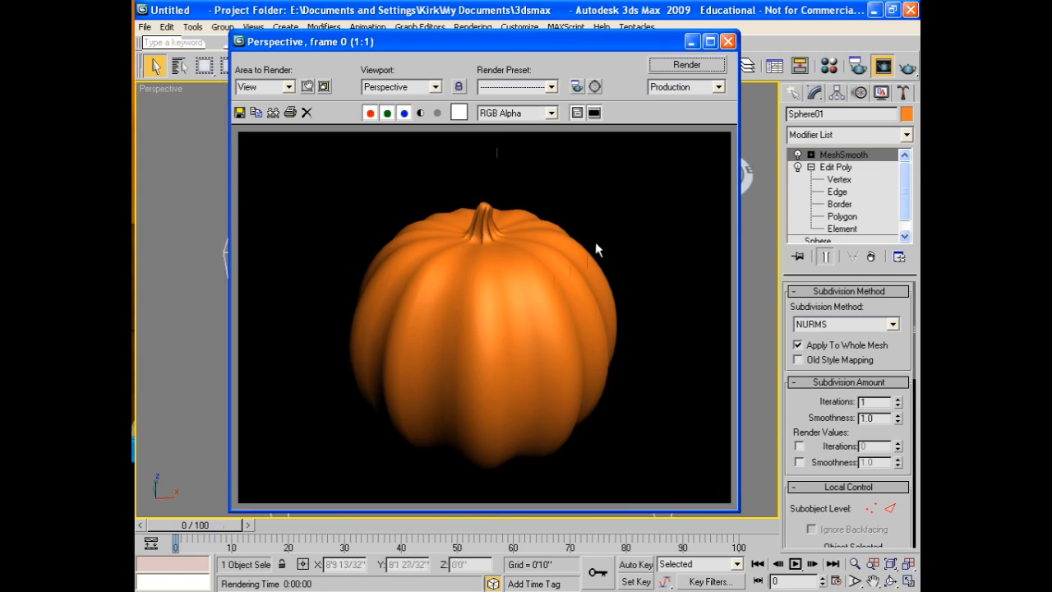